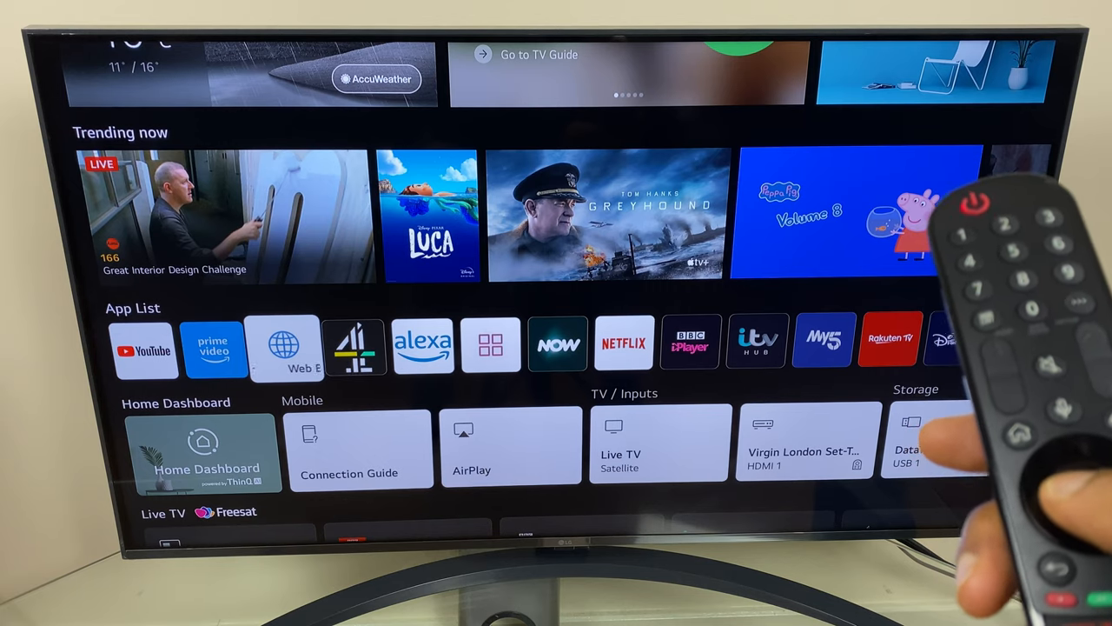
# Launch the Web Browser app from the home screen's App List
pyautogui.click(281, 345)
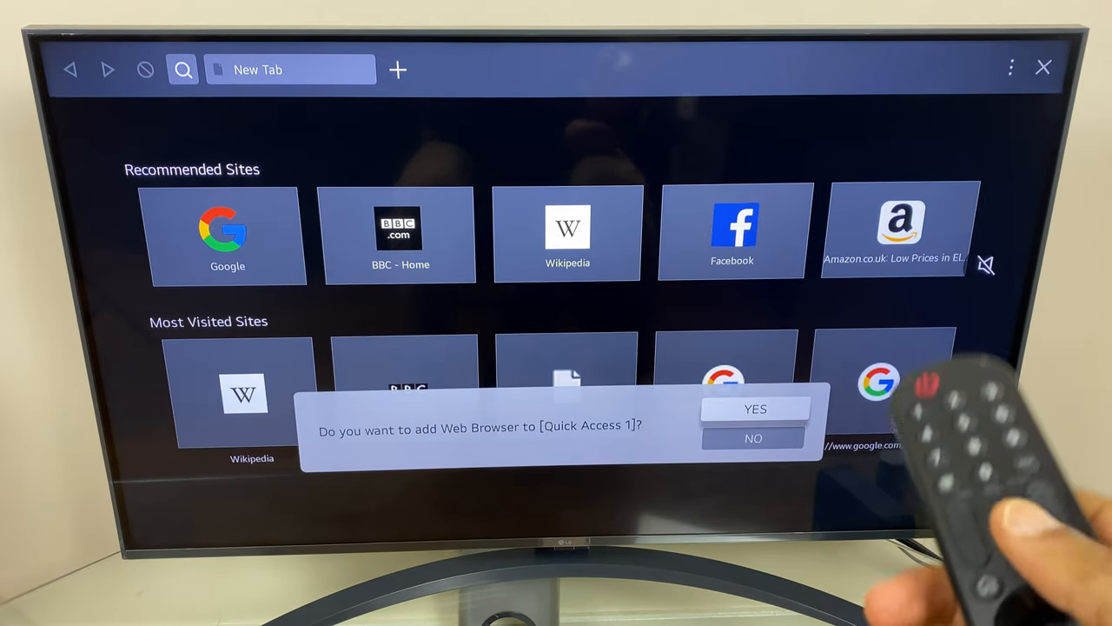
# Decline adding the browser to Quick Access 1 by choosing NO
pyautogui.click(755, 408)
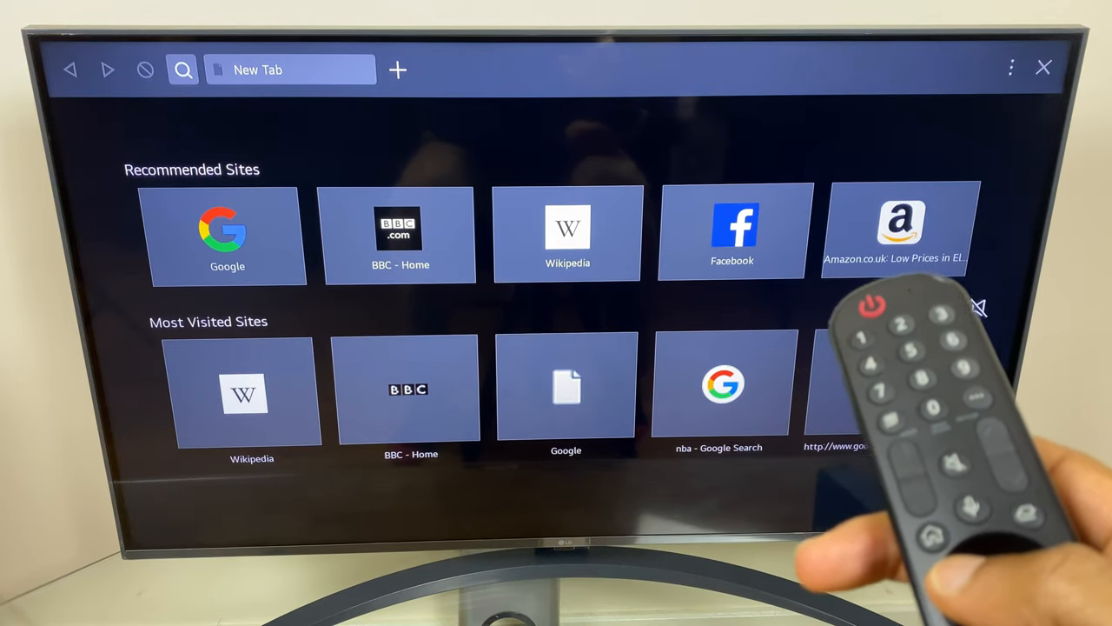
pyautogui.moveTo(733, 230)
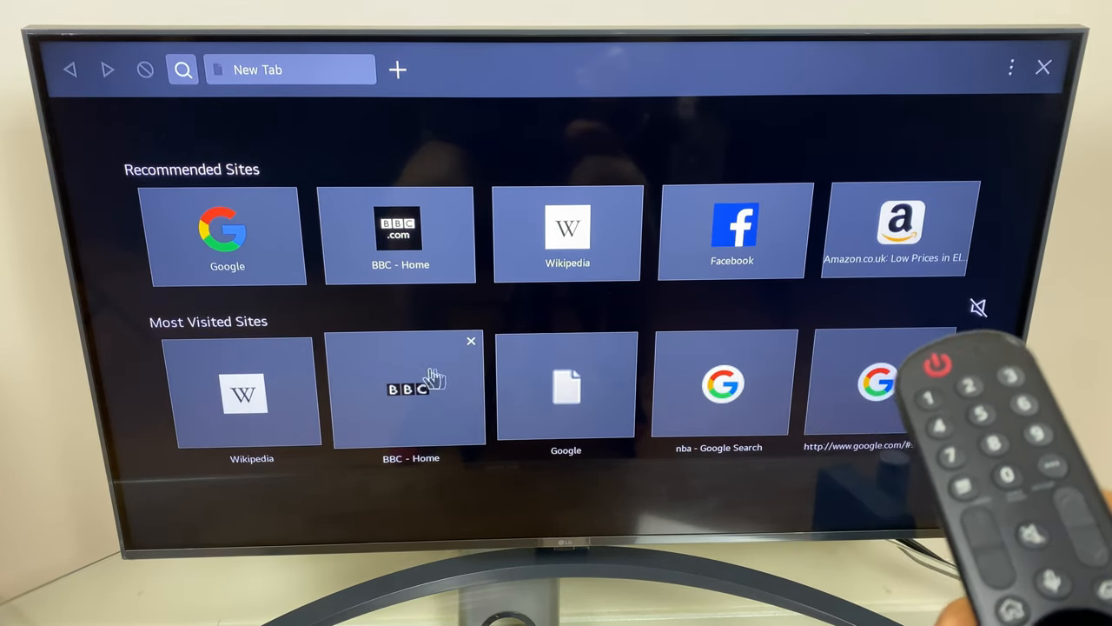
pyautogui.moveTo(274, 382)
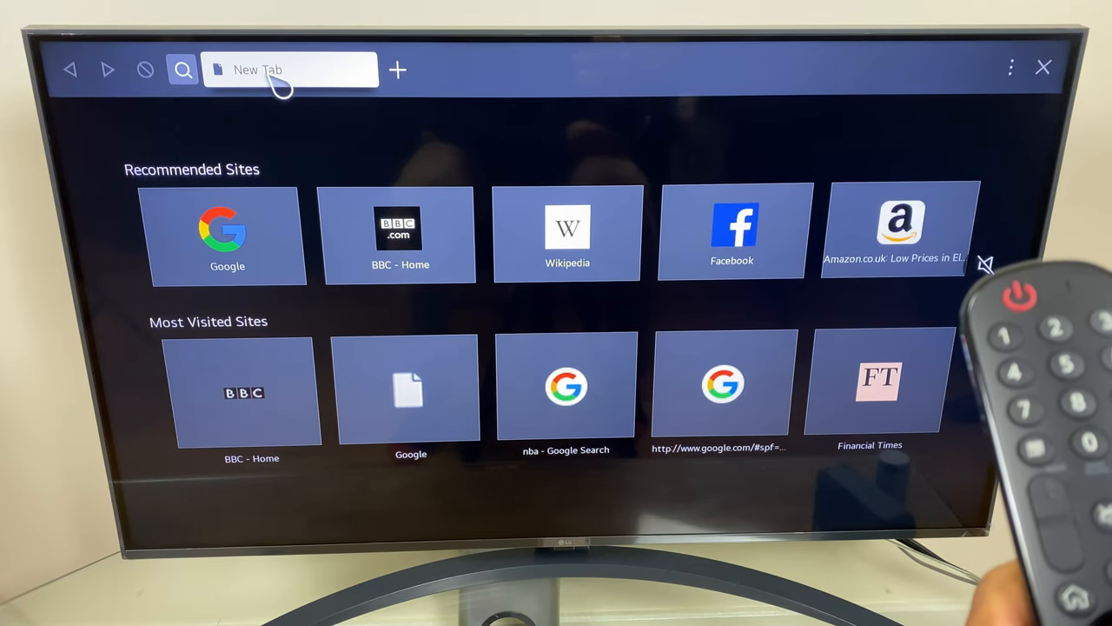
pyautogui.click(291, 69)
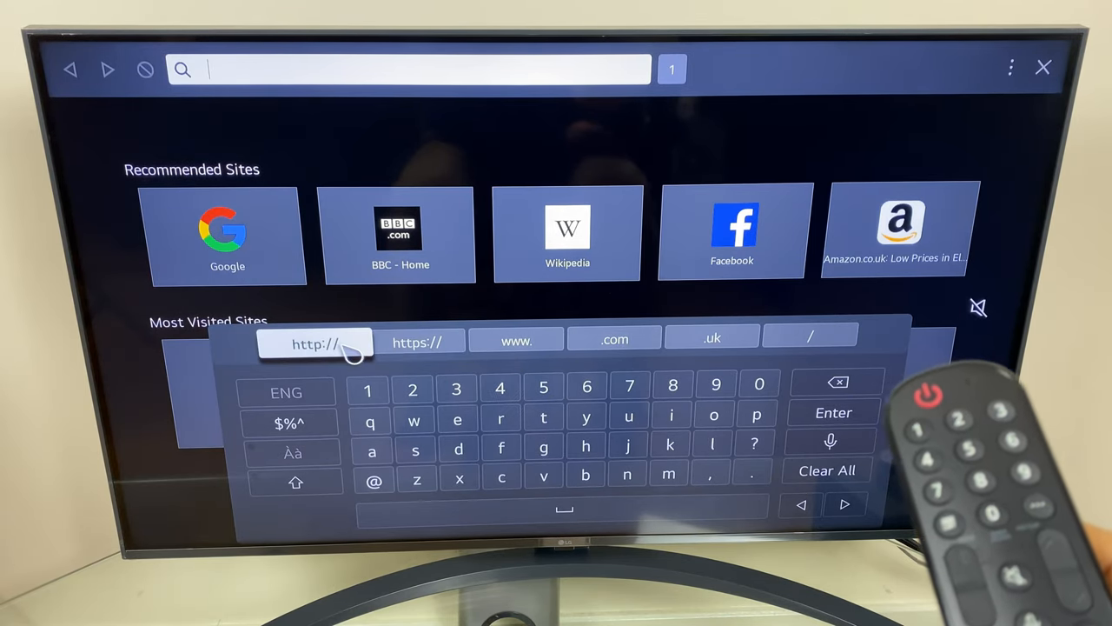
pyautogui.moveTo(516, 339)
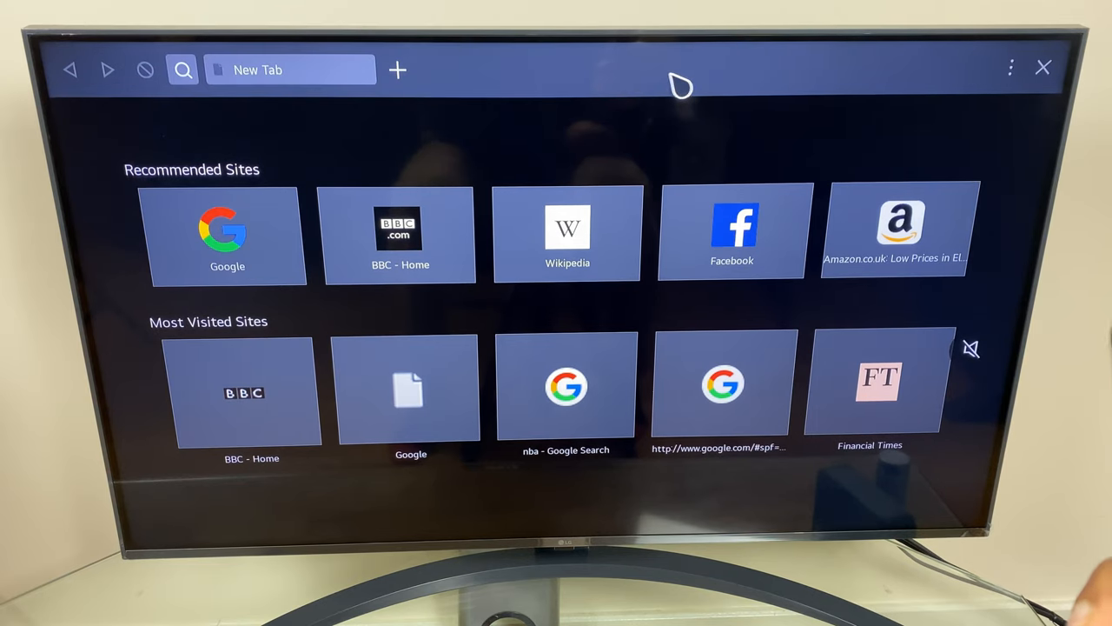
pyautogui.moveTo(397, 70)
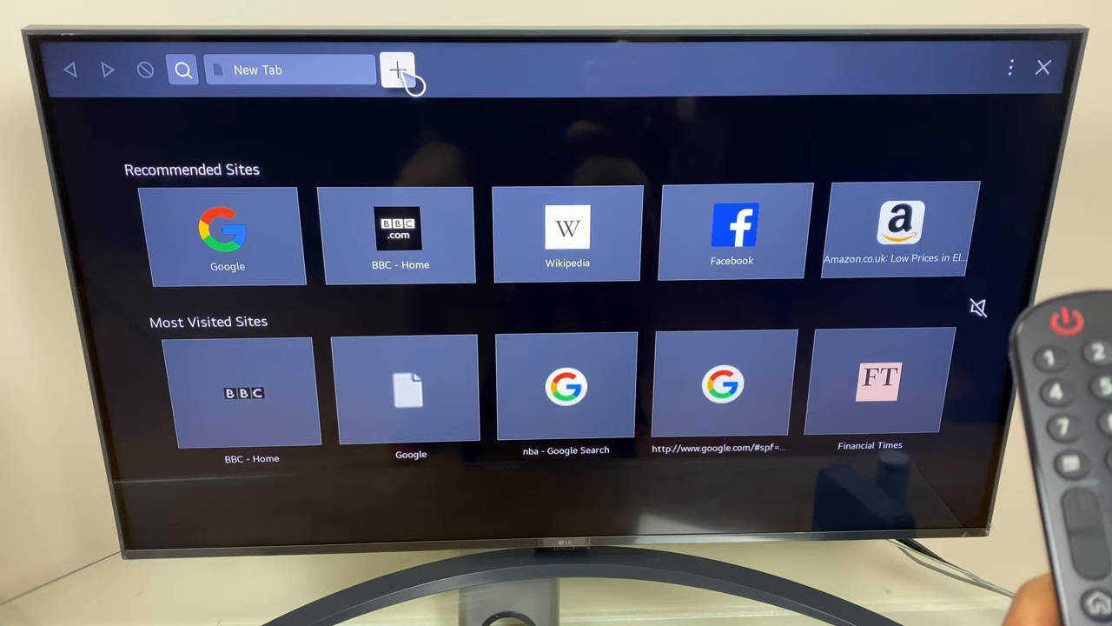
# Add several new tabs, close the extras, then add one more tab
pyautogui.click(397, 70)
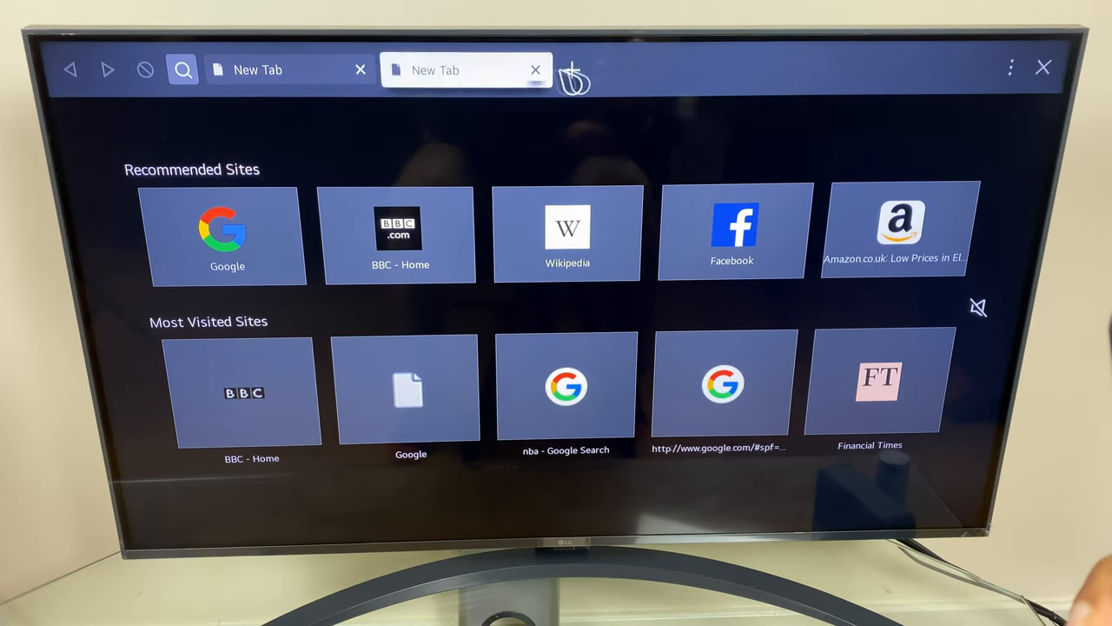
pyautogui.click(574, 78)
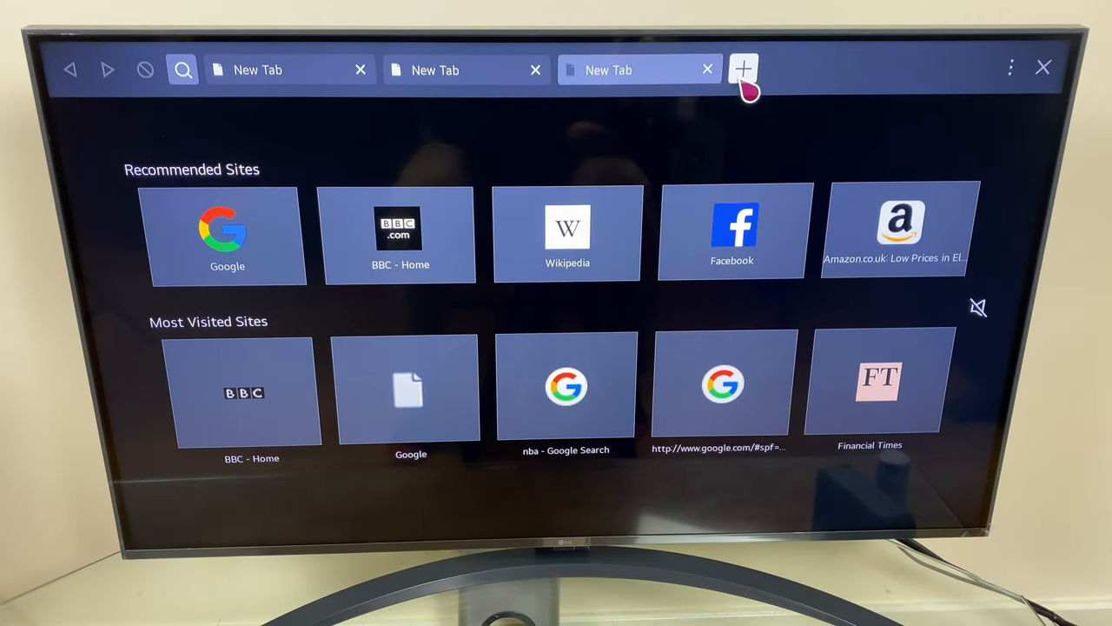
pyautogui.click(743, 68)
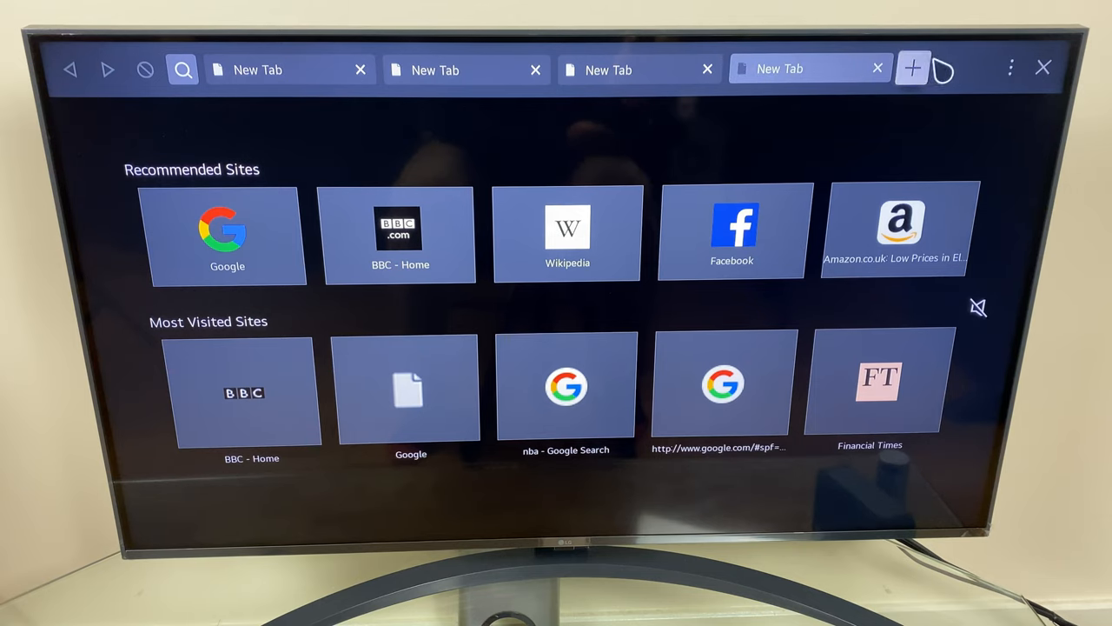
pyautogui.click(467, 70)
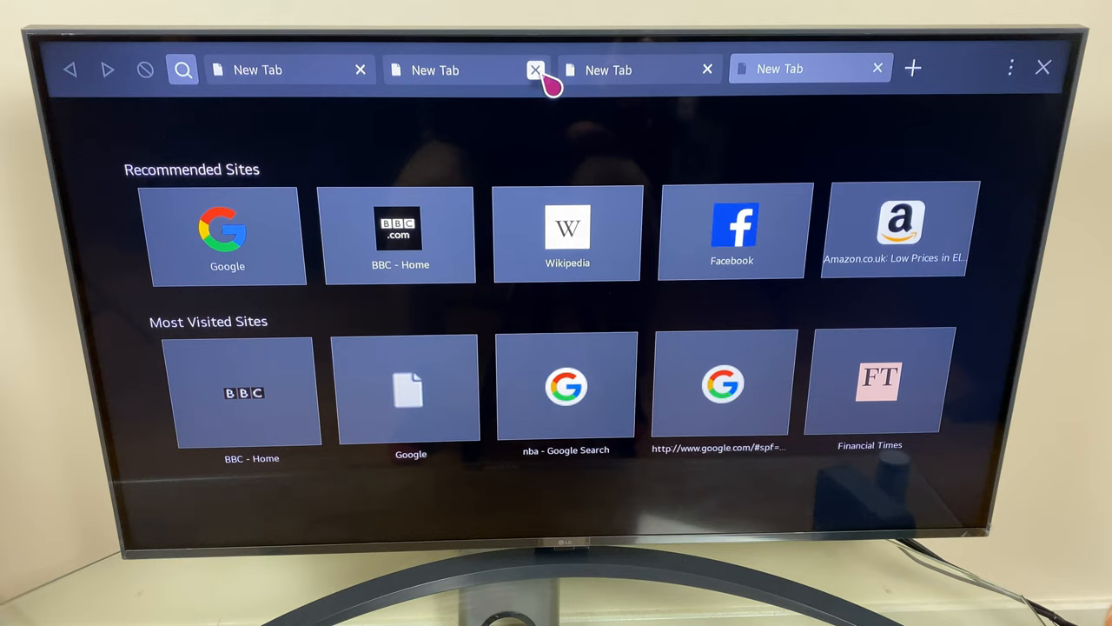
pyautogui.click(536, 70)
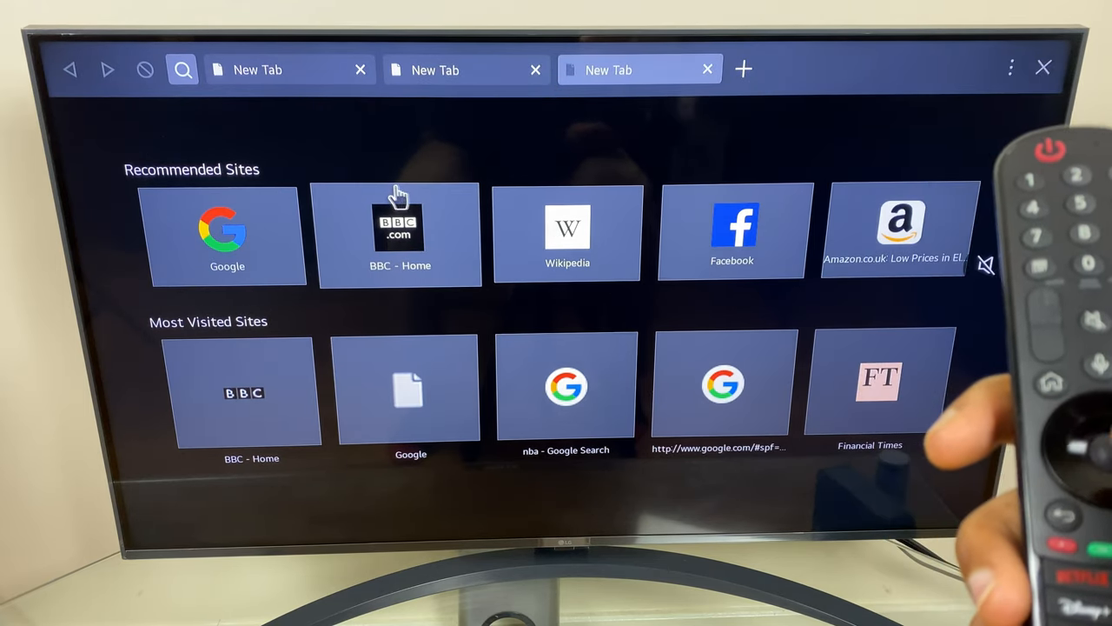
pyautogui.click(708, 70)
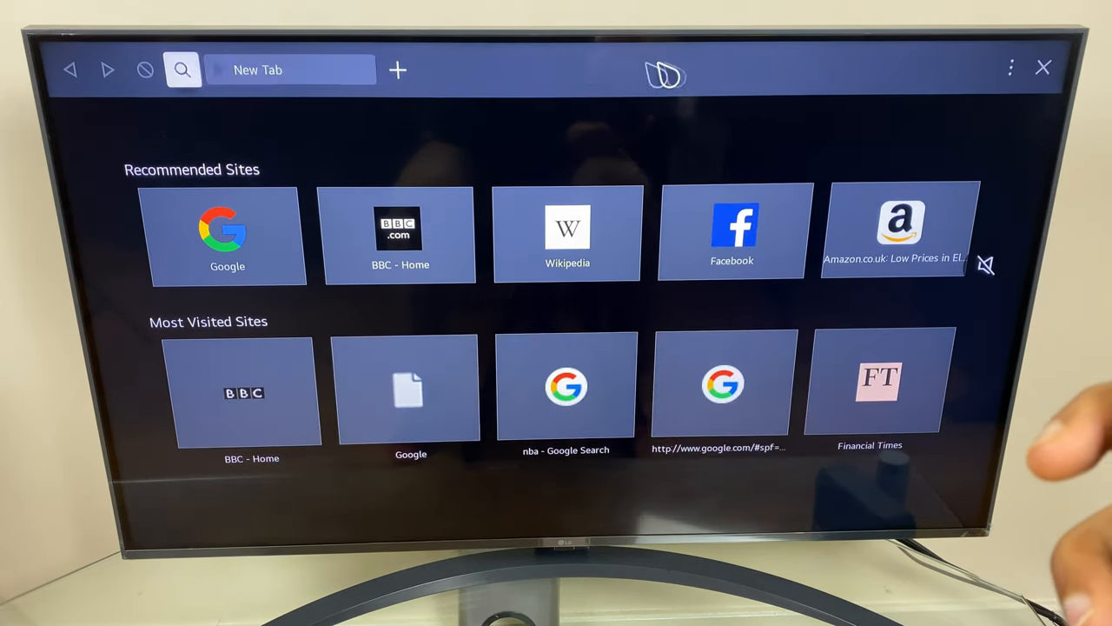
pyautogui.click(397, 70)
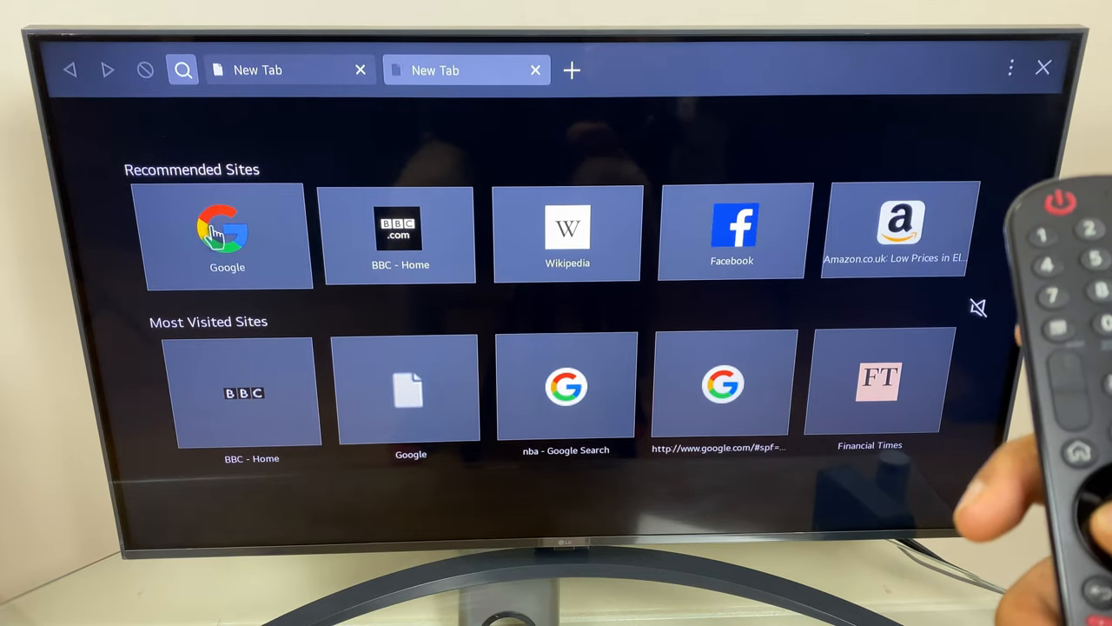
# Open Google, then zoom the page up to 300% and back to 100%
pyautogui.click(226, 235)
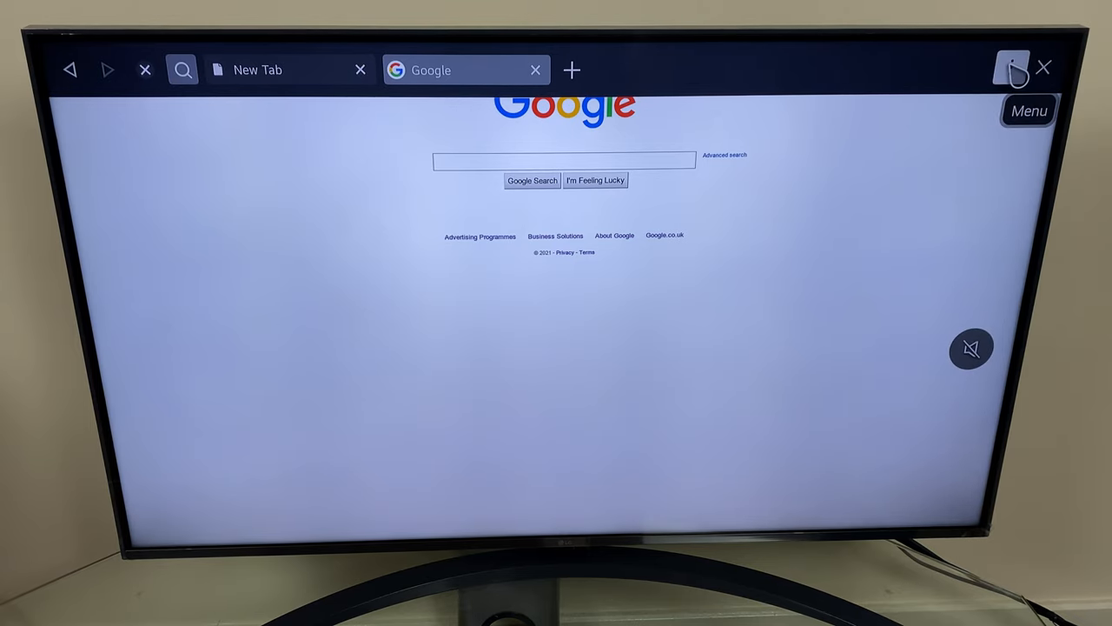
pyautogui.moveTo(1002, 74)
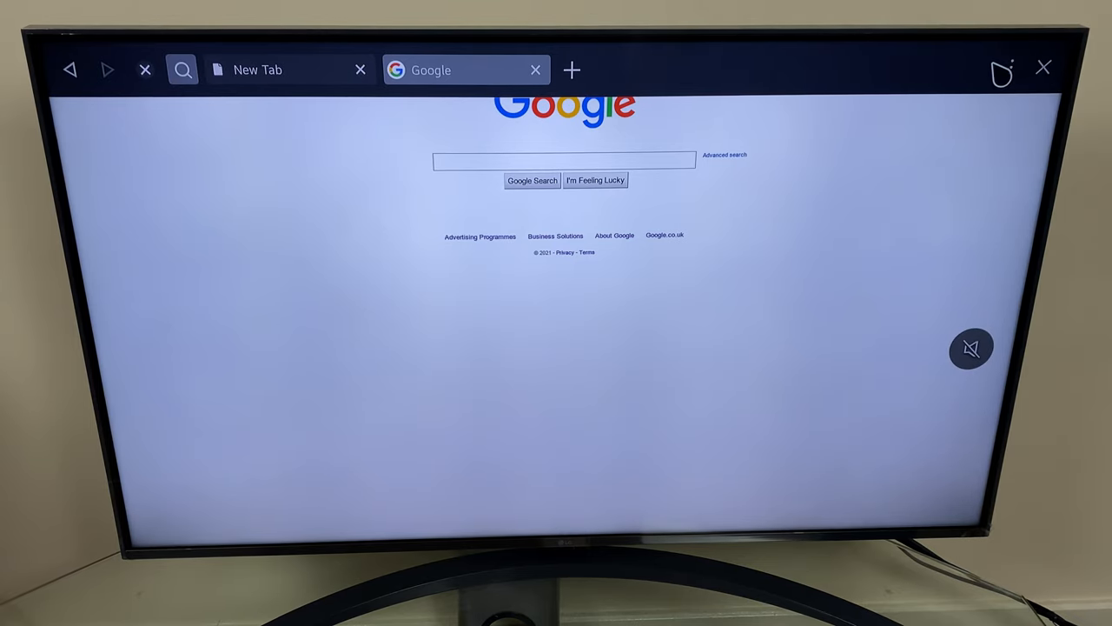
pyautogui.click(1001, 74)
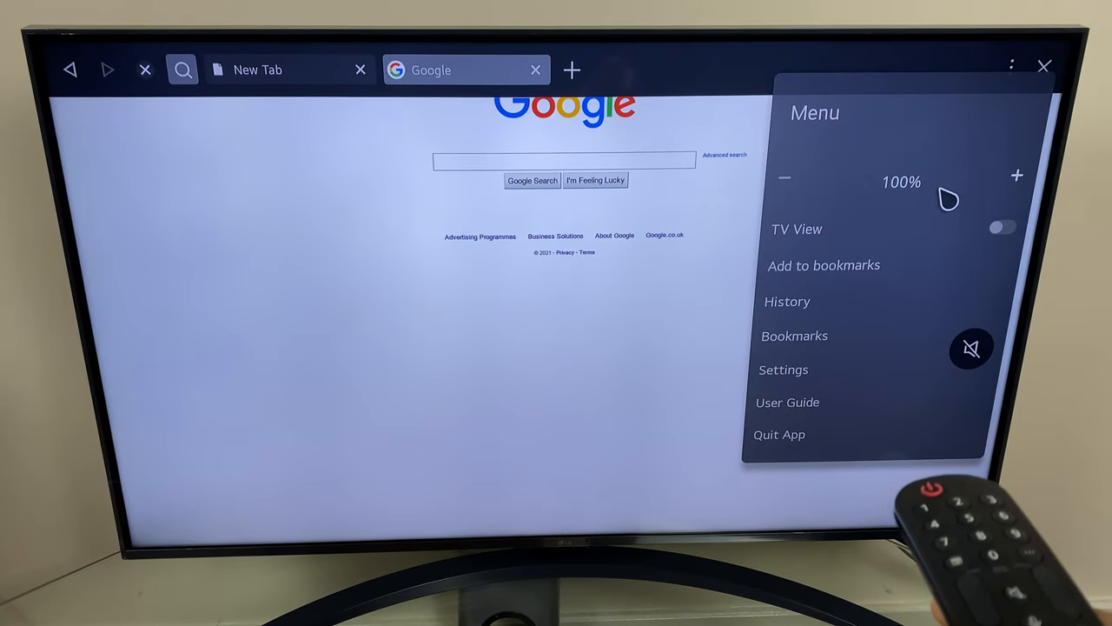
pyautogui.moveTo(878, 191)
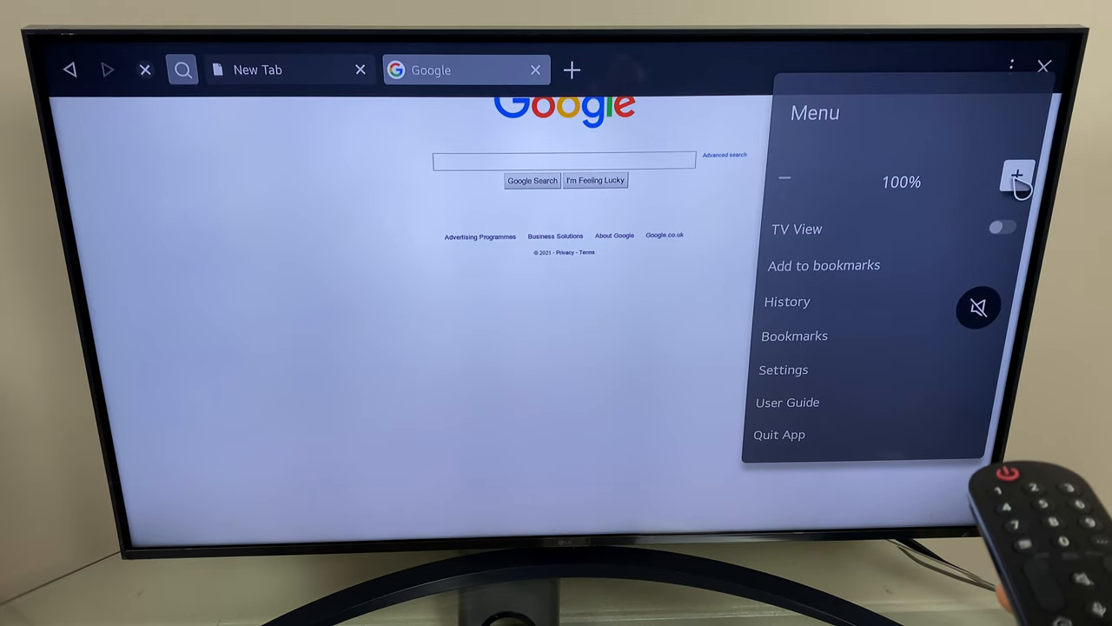
pyautogui.click(1020, 180)
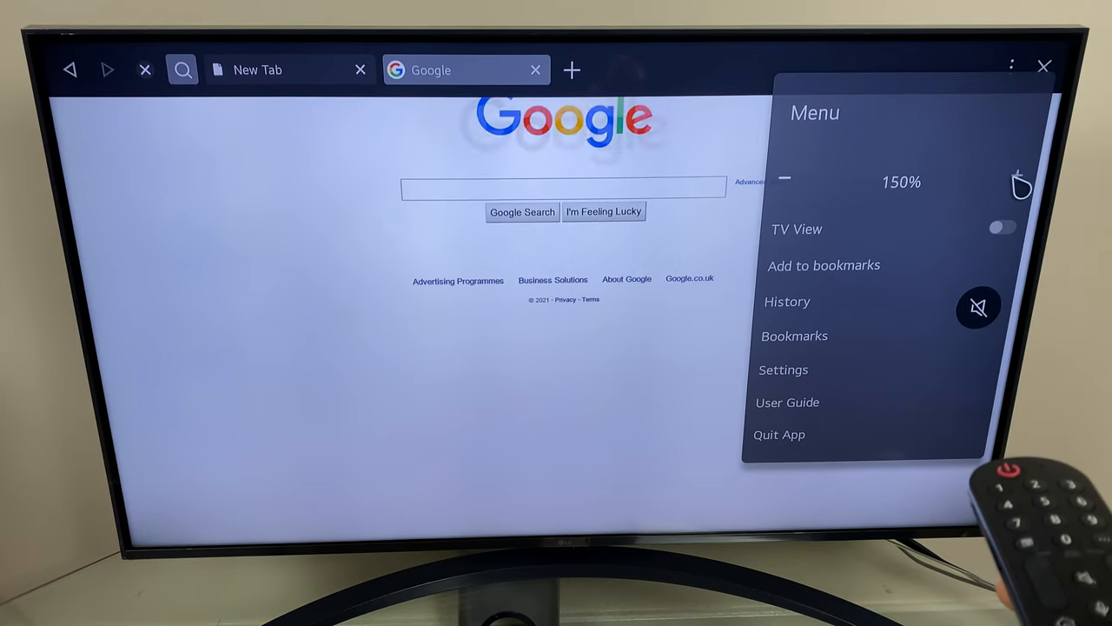
pyautogui.click(1019, 180)
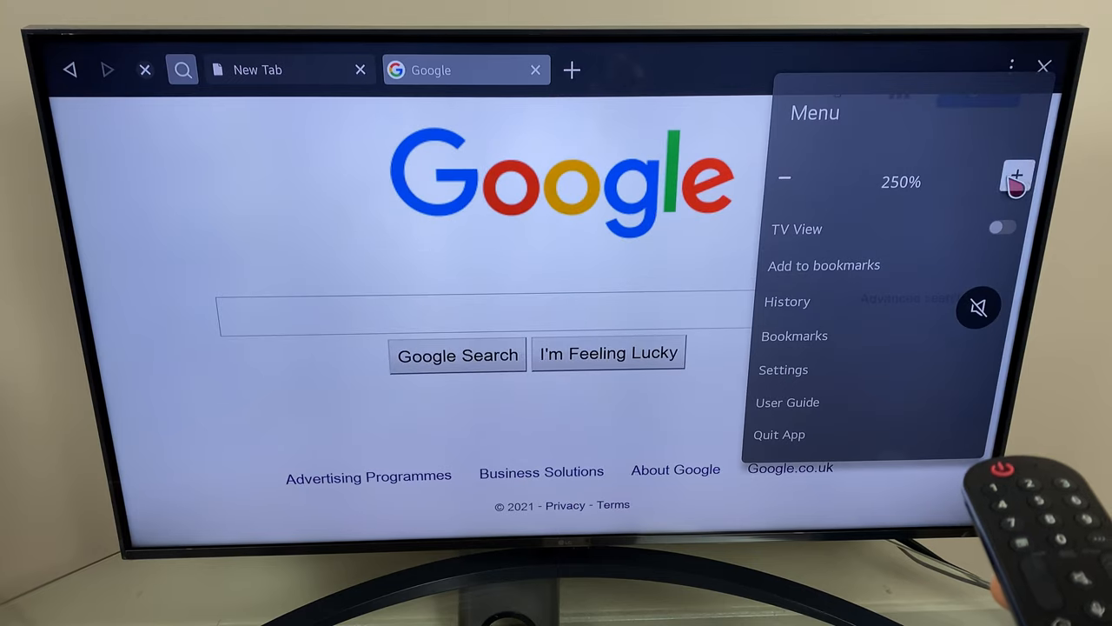
pyautogui.click(1017, 176)
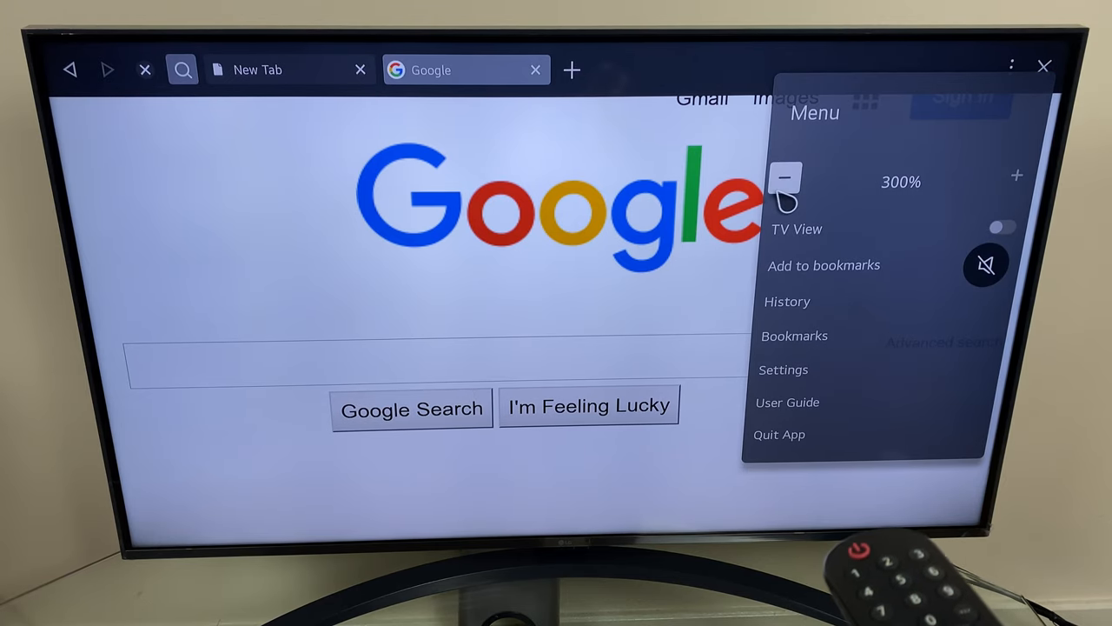
pyautogui.click(785, 177)
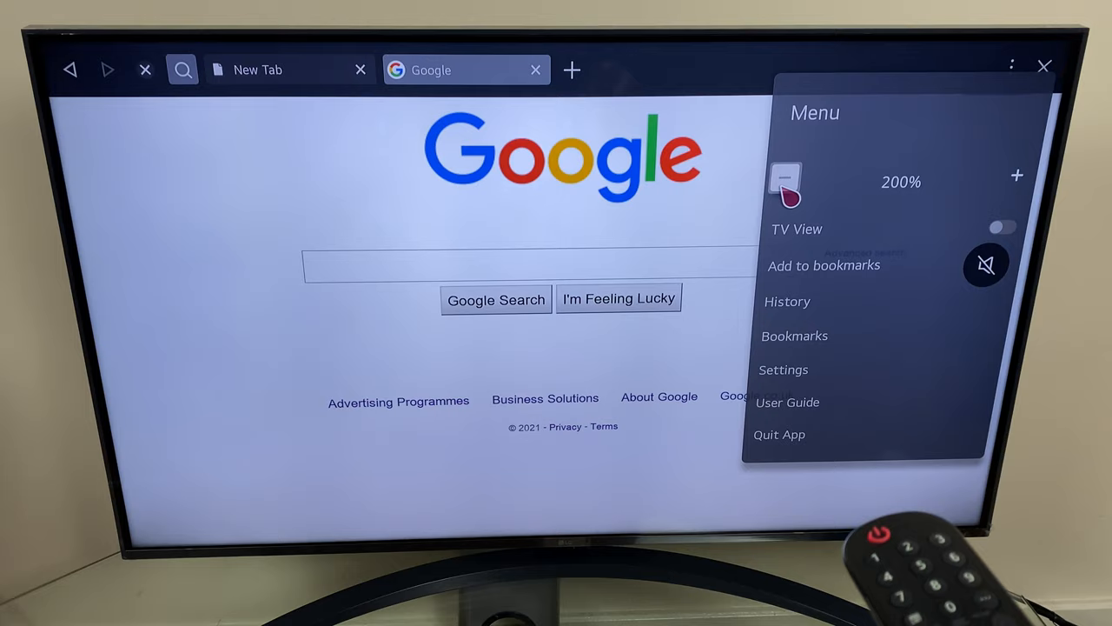
pyautogui.click(785, 181)
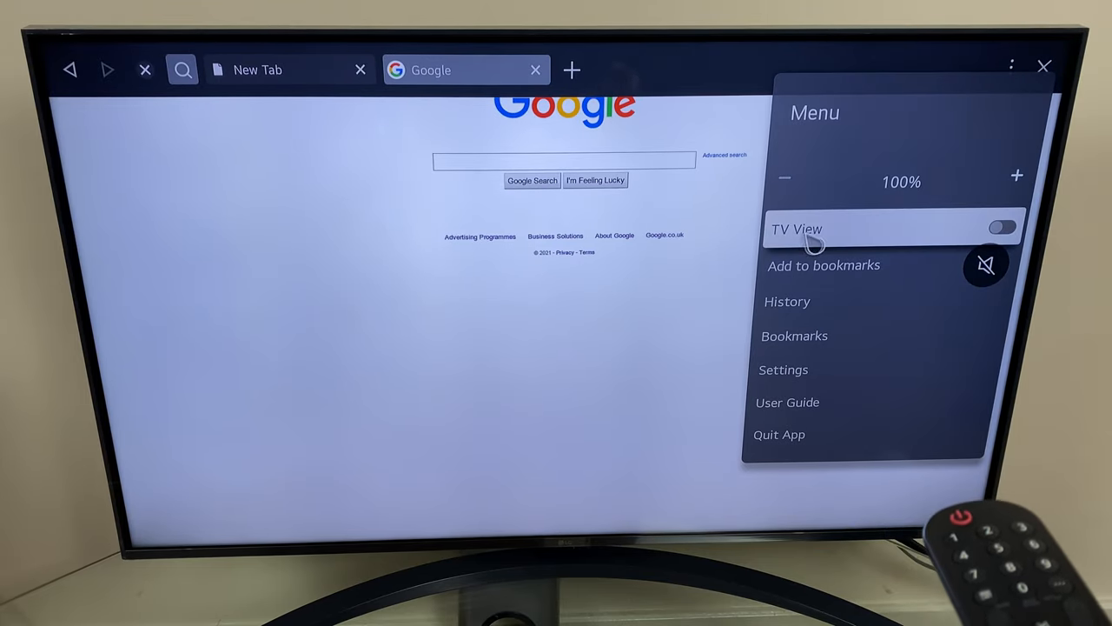
# Turn on TV View so channel 166 HGTV plays in a floating window
pyautogui.click(1002, 226)
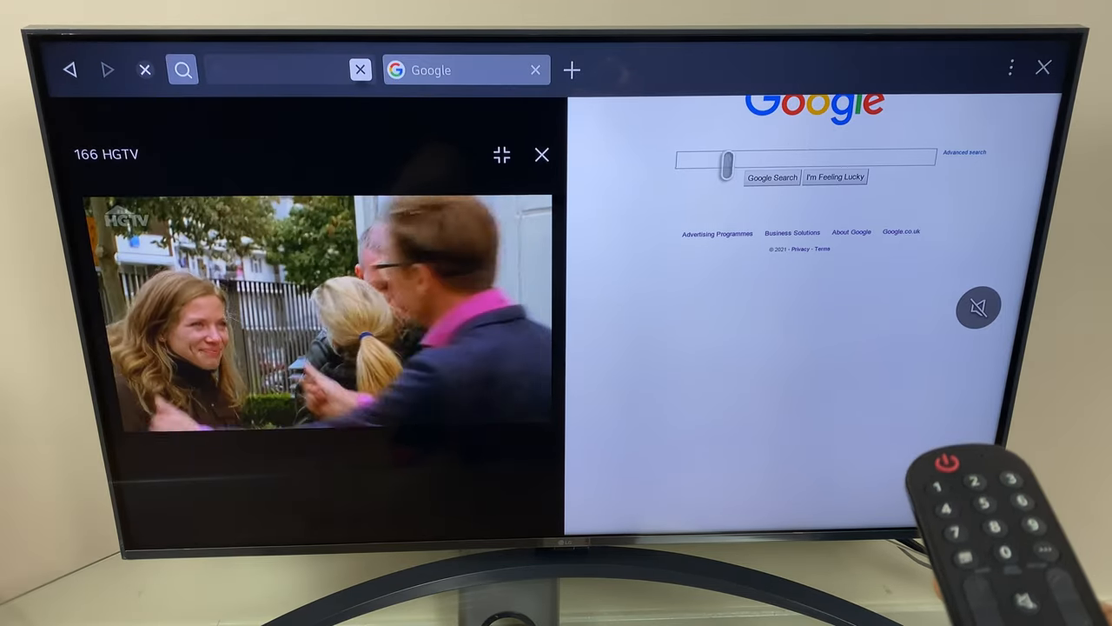
pyautogui.click(804, 157)
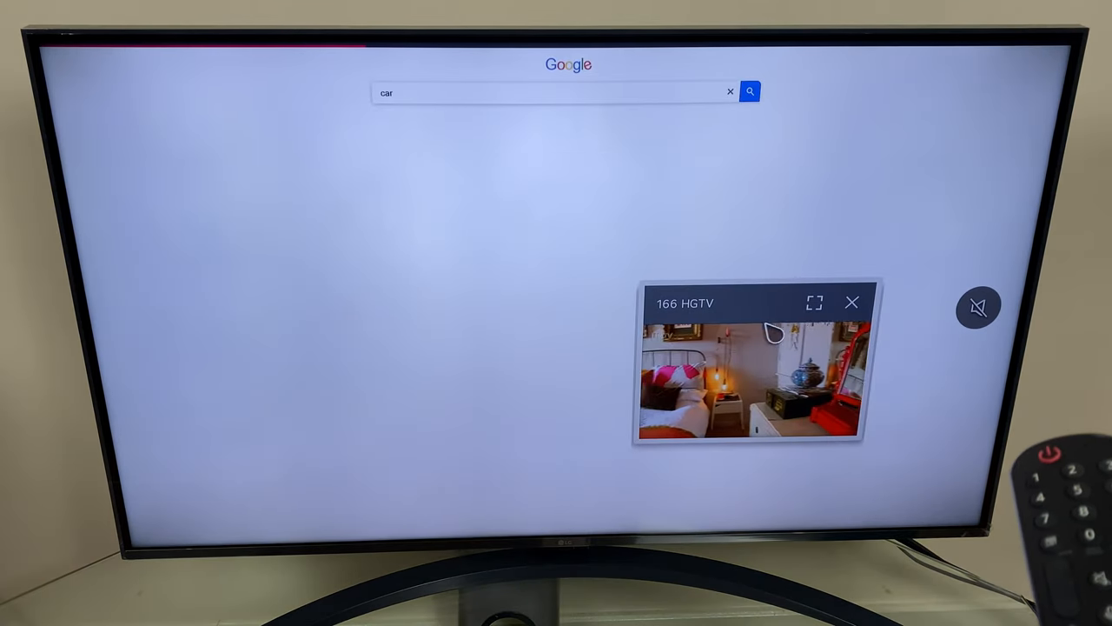
# Close the TV View window, returning to the new tab page
pyautogui.click(749, 91)
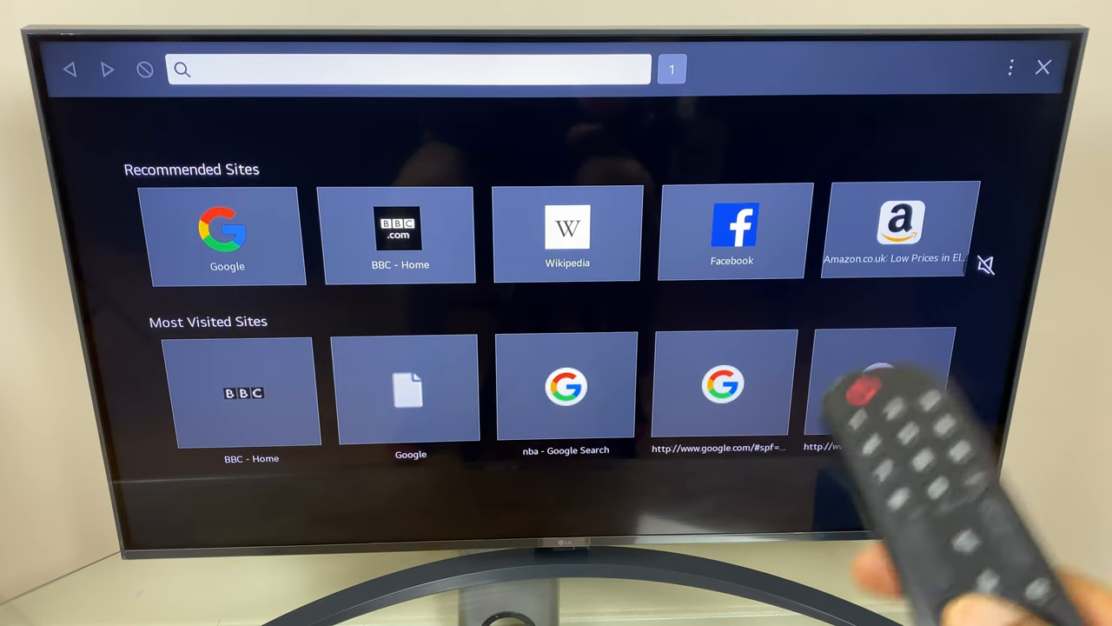
# Open Google, add it to bookmarks, and open the History page
pyautogui.click(1011, 67)
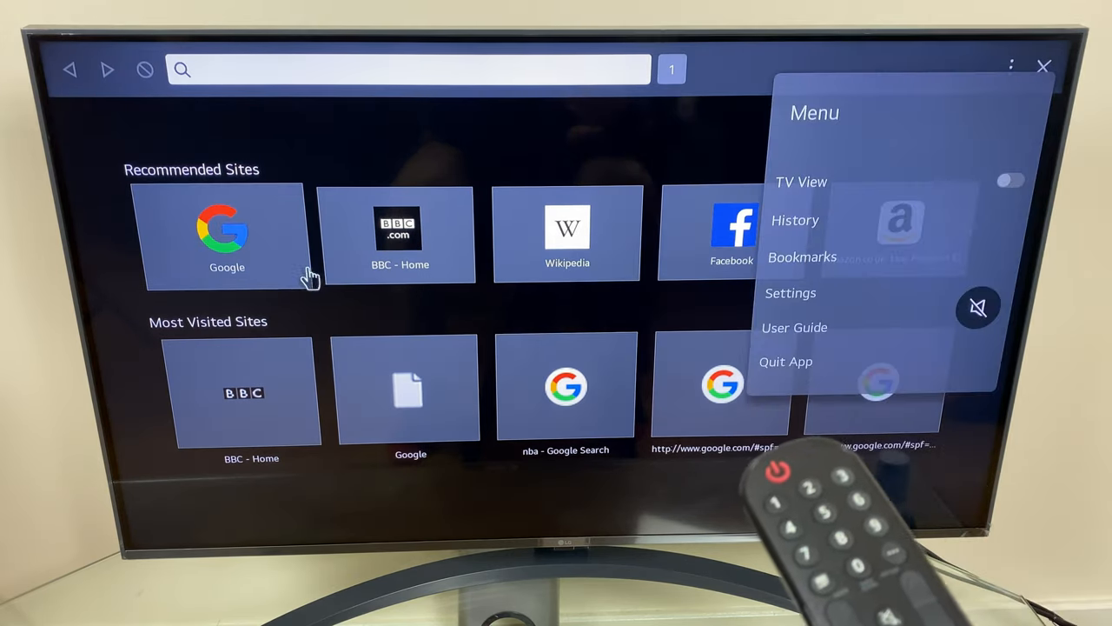
pyautogui.click(227, 234)
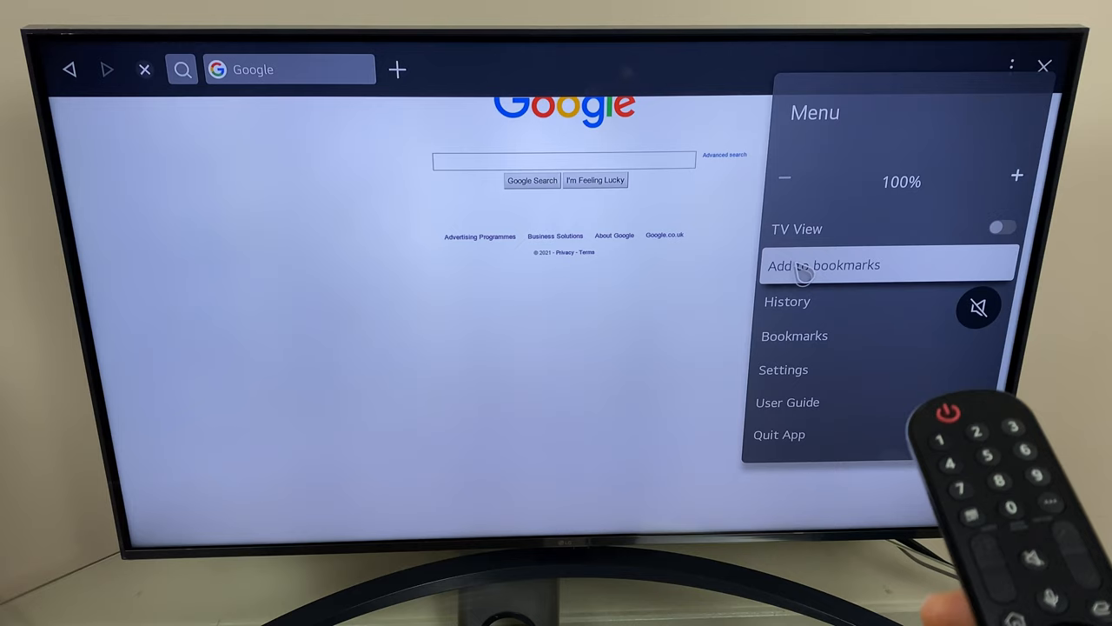
pyautogui.click(823, 265)
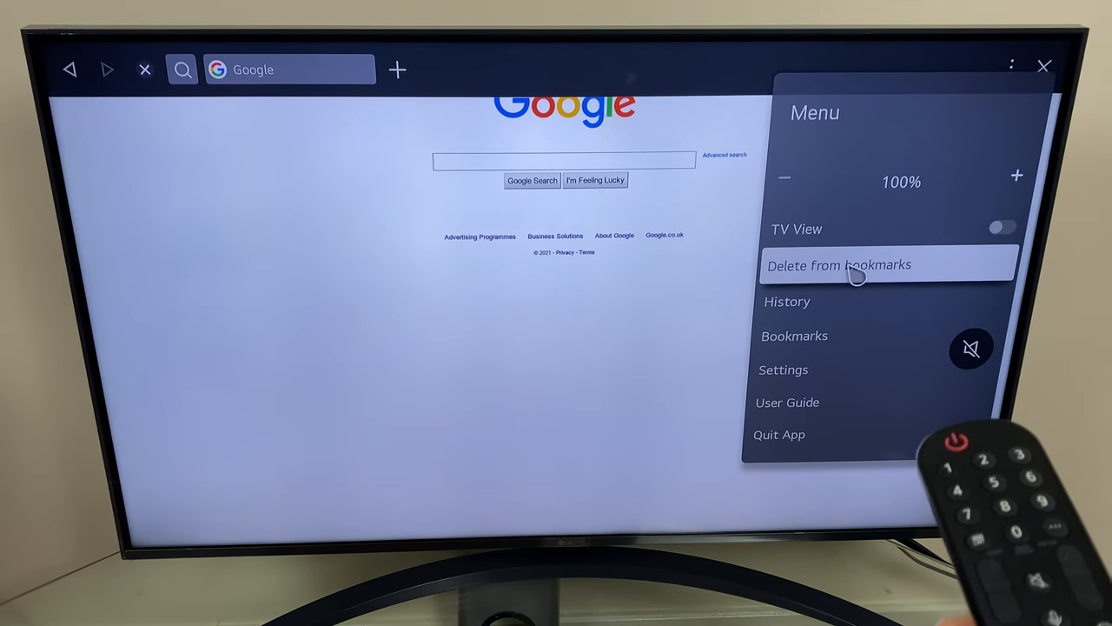
pyautogui.click(786, 301)
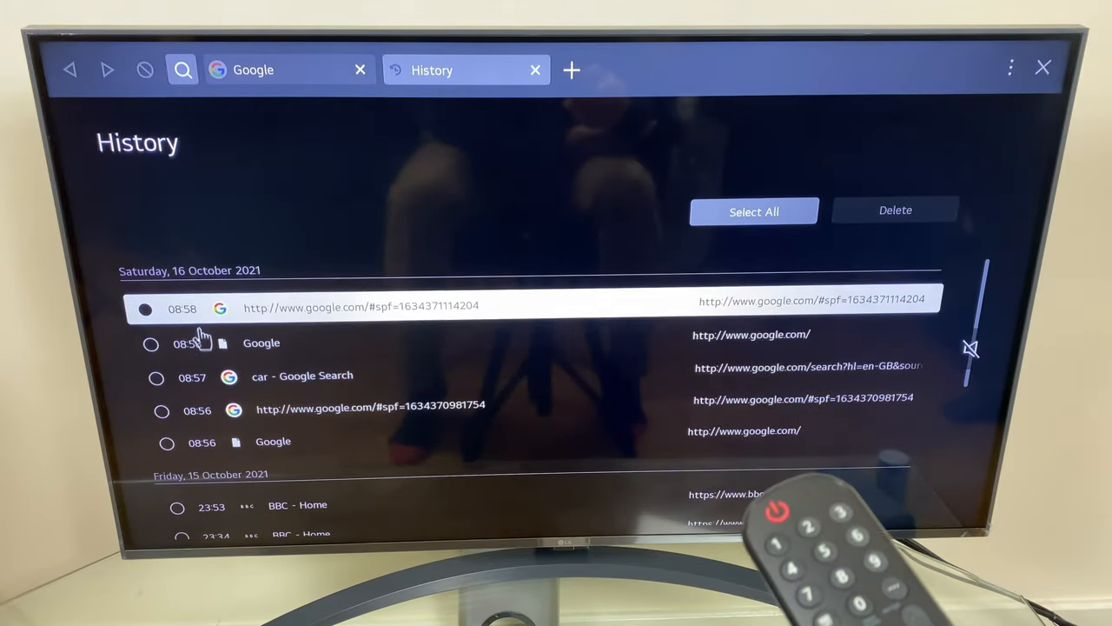
# Delete the most recent Google history entry and close the History tab
pyautogui.click(145, 309)
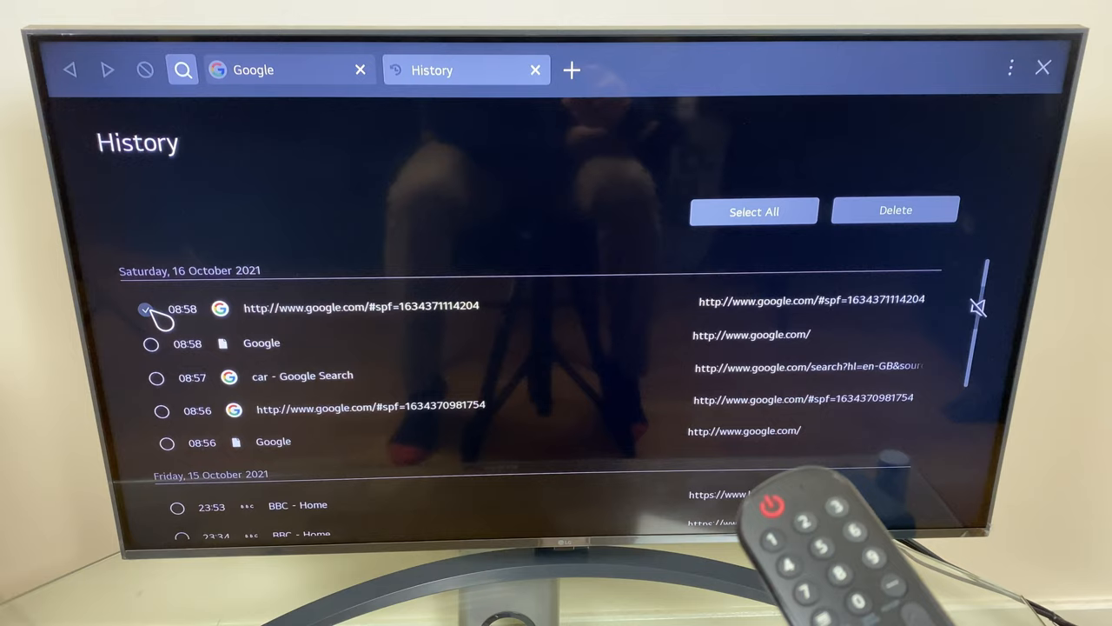
pyautogui.click(895, 210)
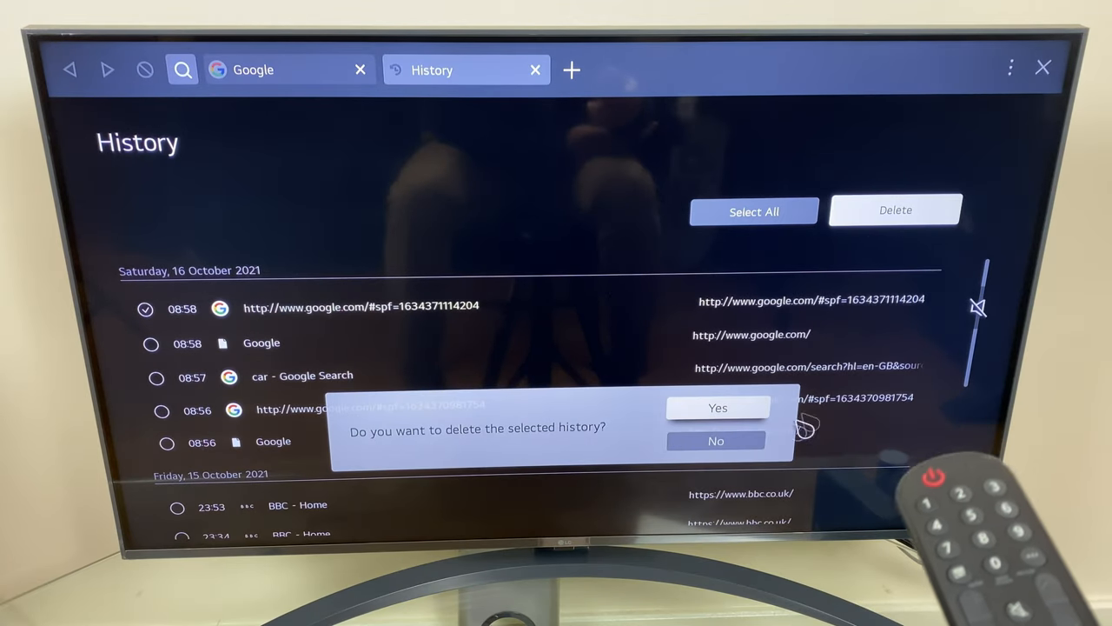
pyautogui.click(718, 408)
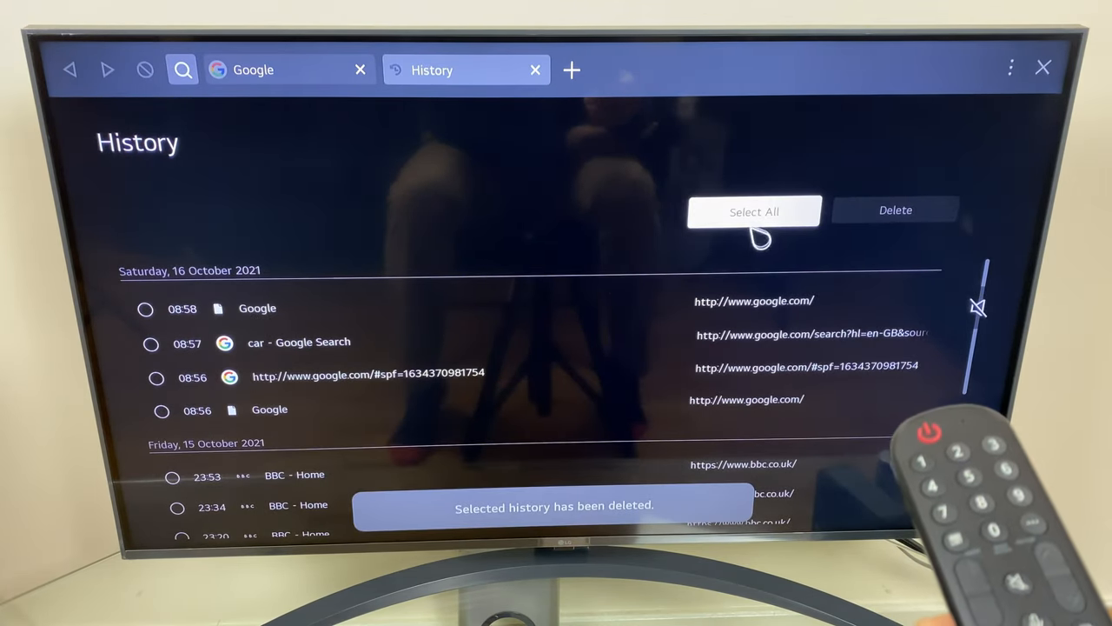
pyautogui.click(754, 211)
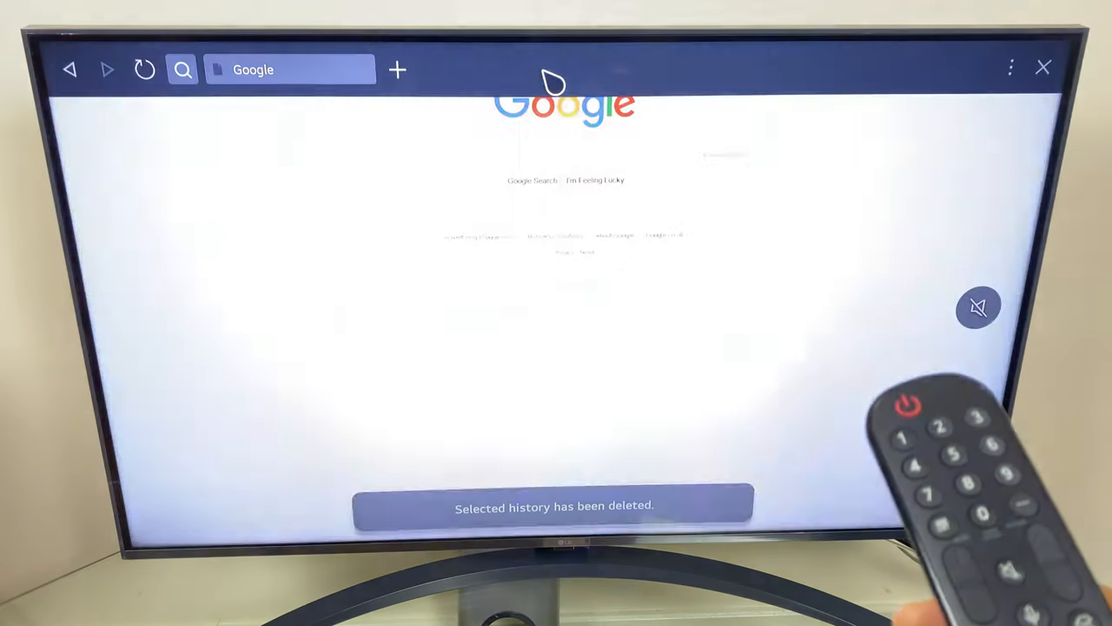
pyautogui.click(1011, 67)
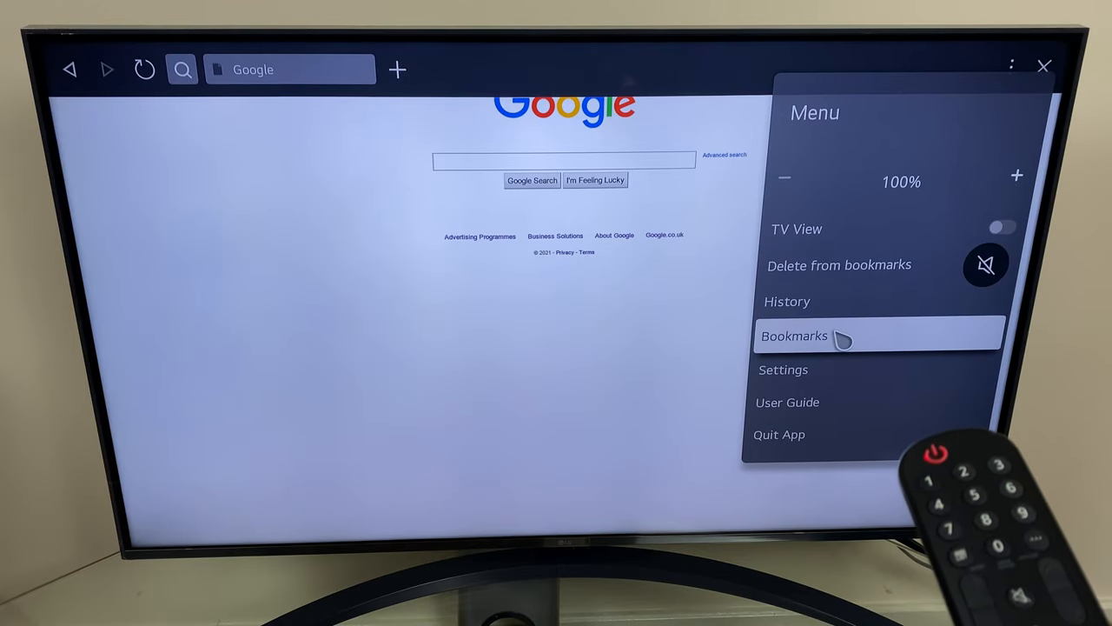
# Show the saved Bookmarks list in a new tab
pyautogui.click(795, 335)
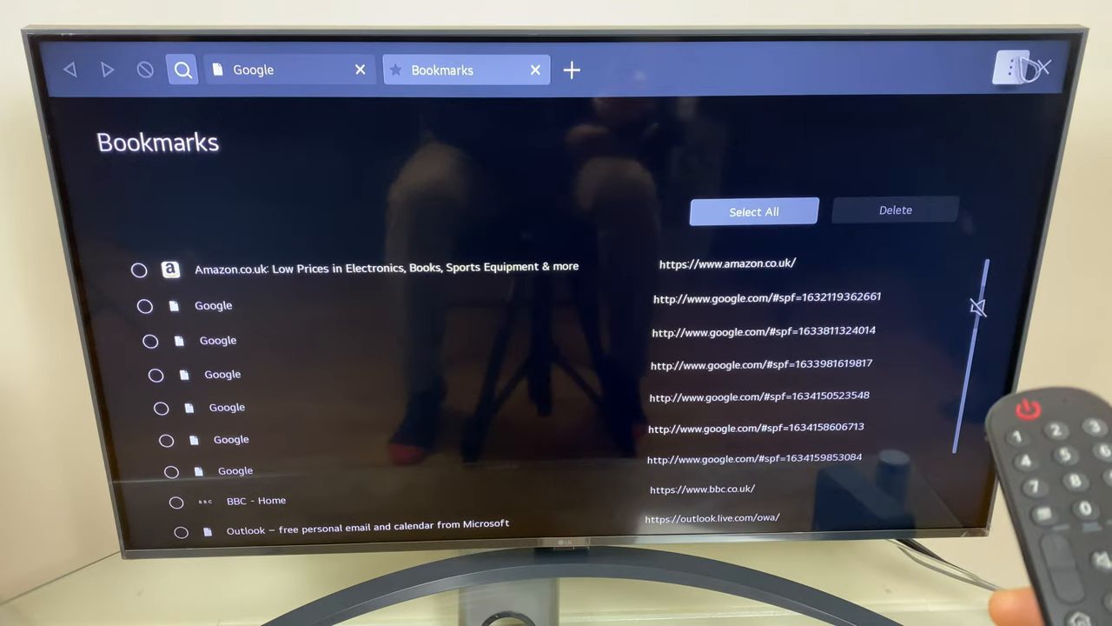
pyautogui.click(1025, 70)
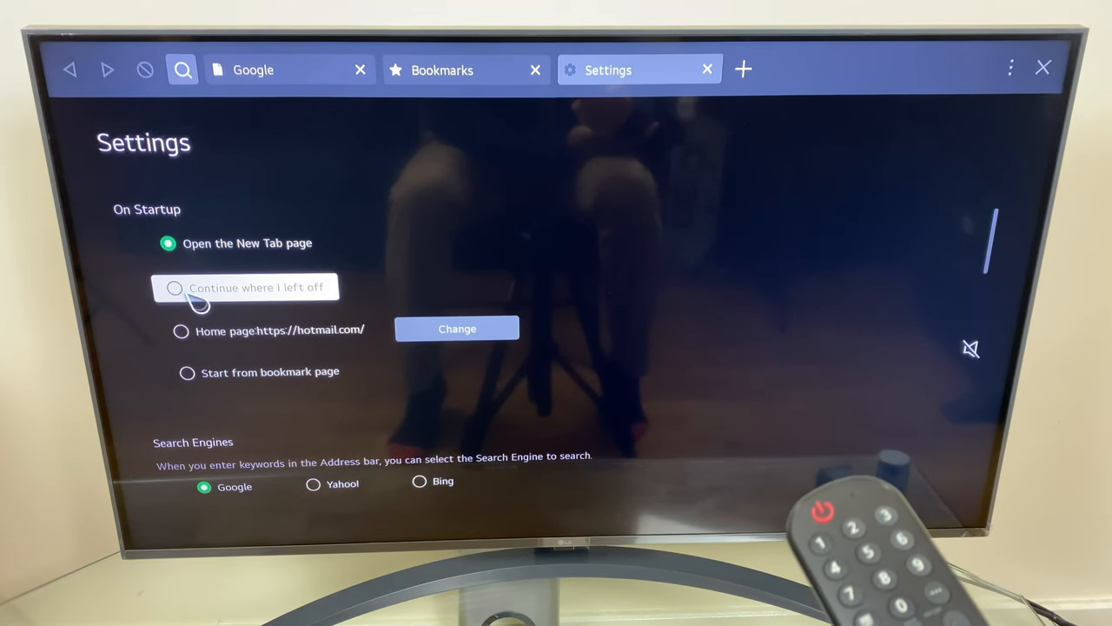
# Open BBC - Home in a new tab and set startup to 'Continue where I left off'
pyautogui.click(535, 70)
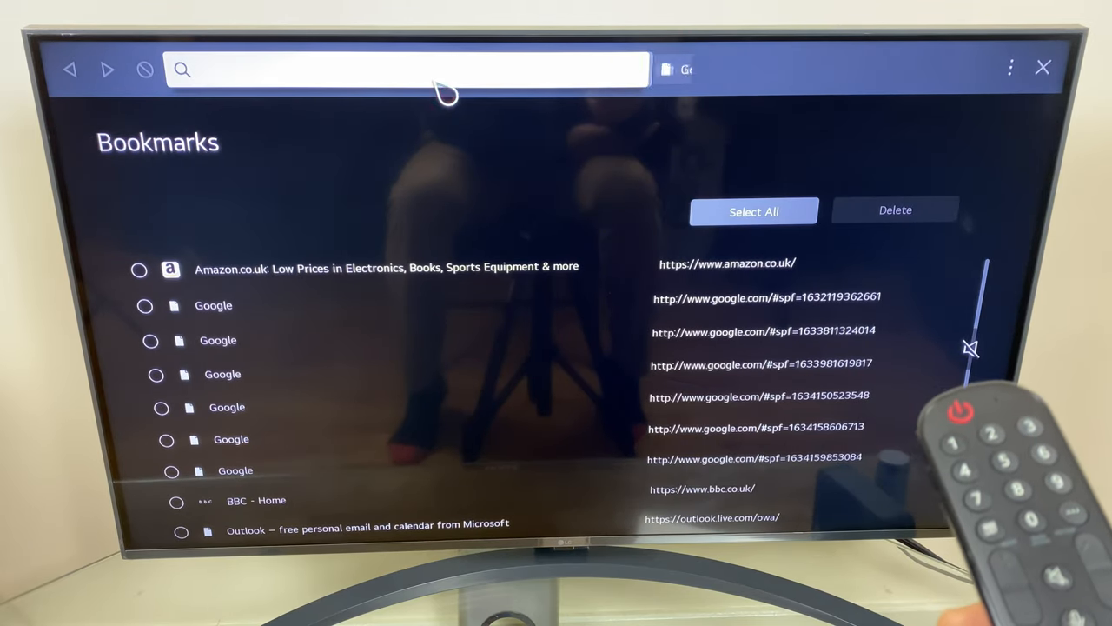
pyautogui.click(400, 69)
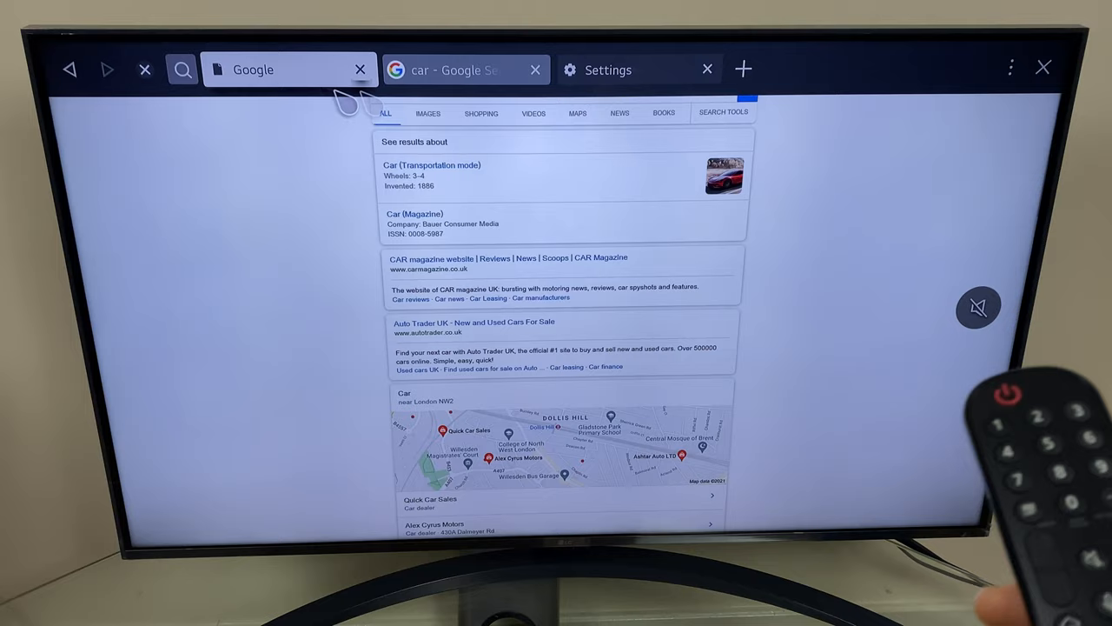
pyautogui.click(743, 69)
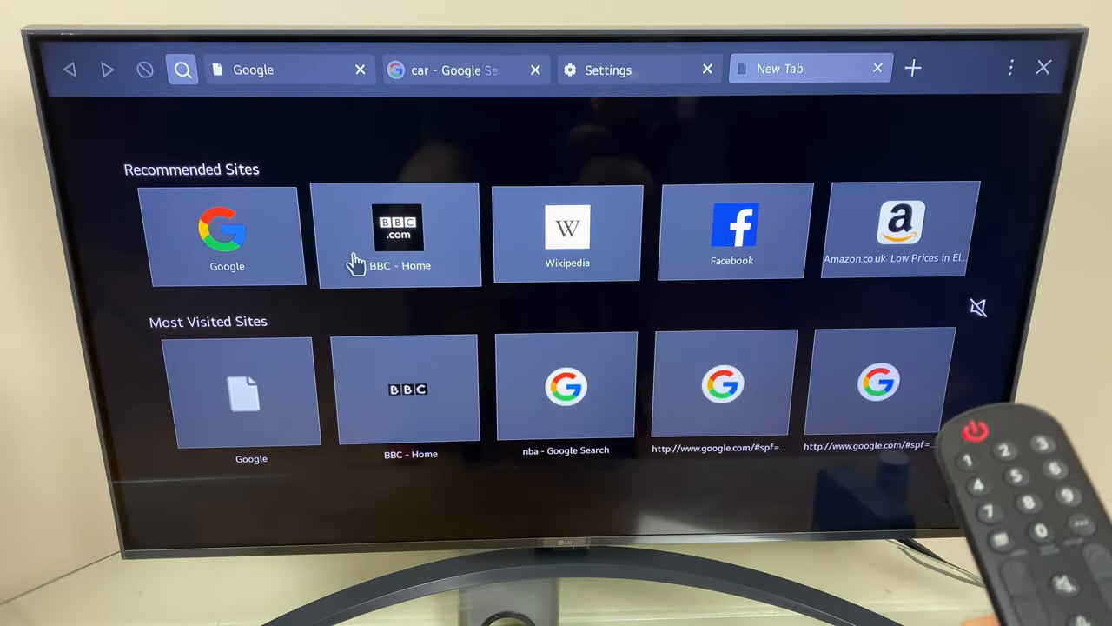
pyautogui.click(609, 70)
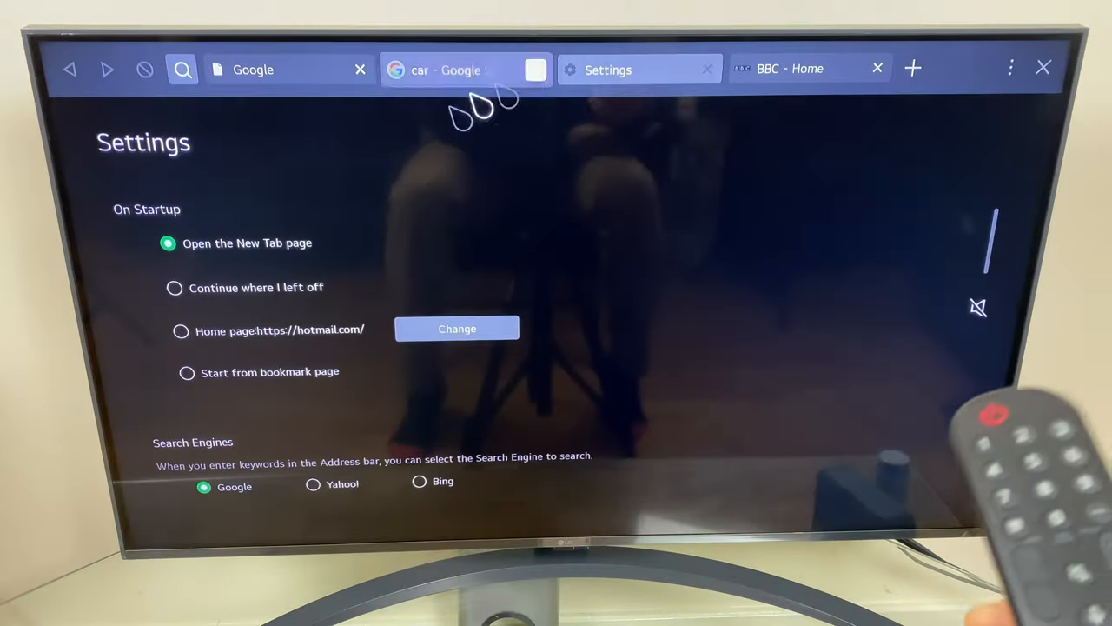
pyautogui.click(175, 287)
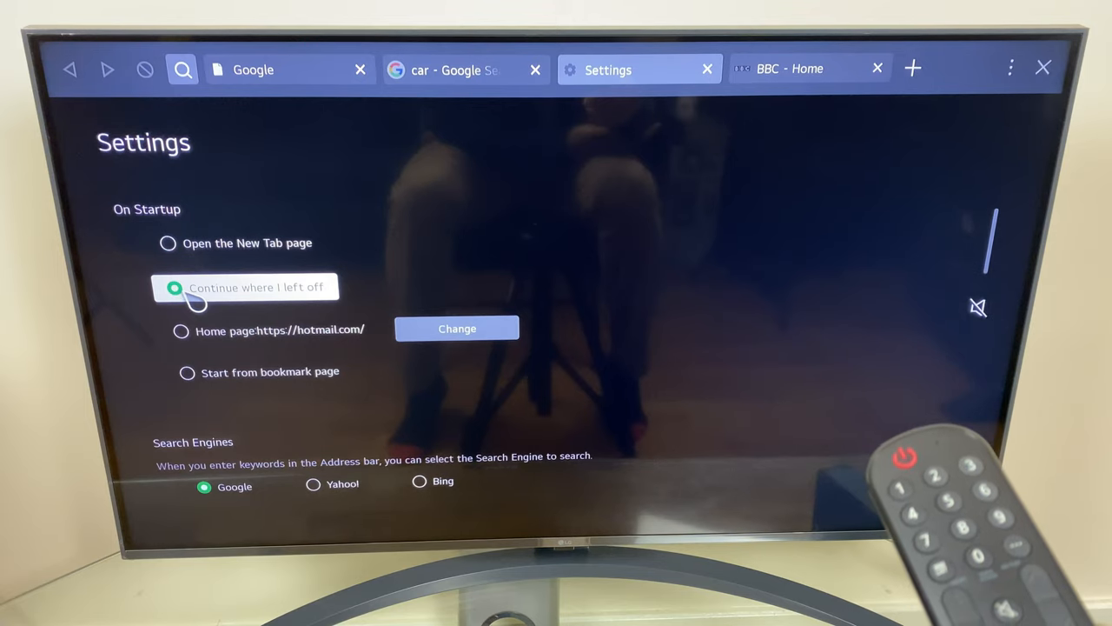
pyautogui.click(175, 287)
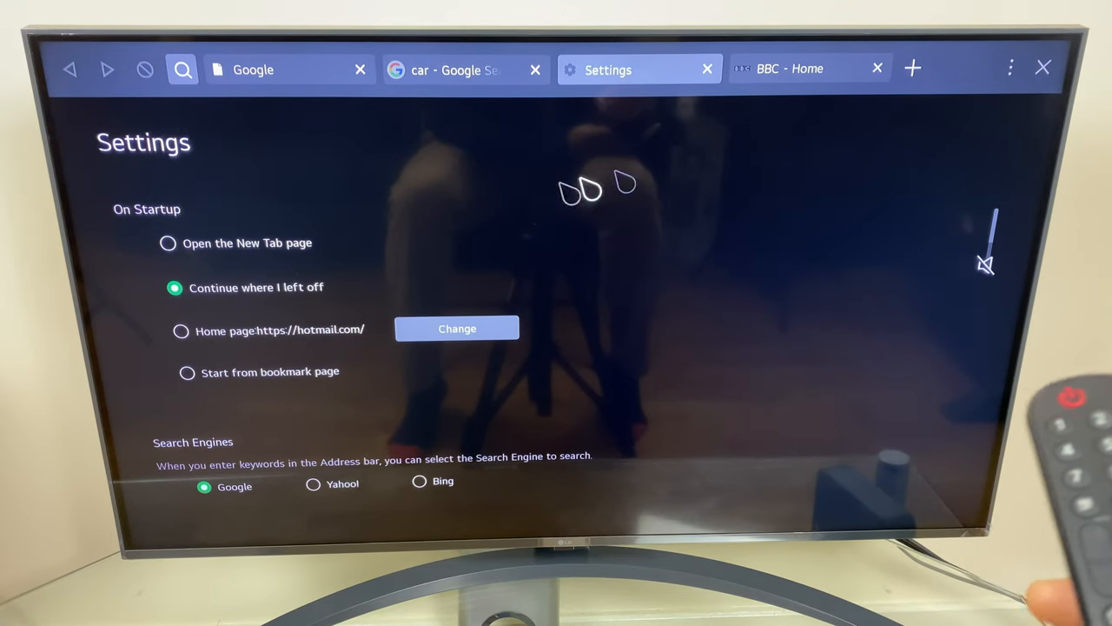
pyautogui.click(791, 69)
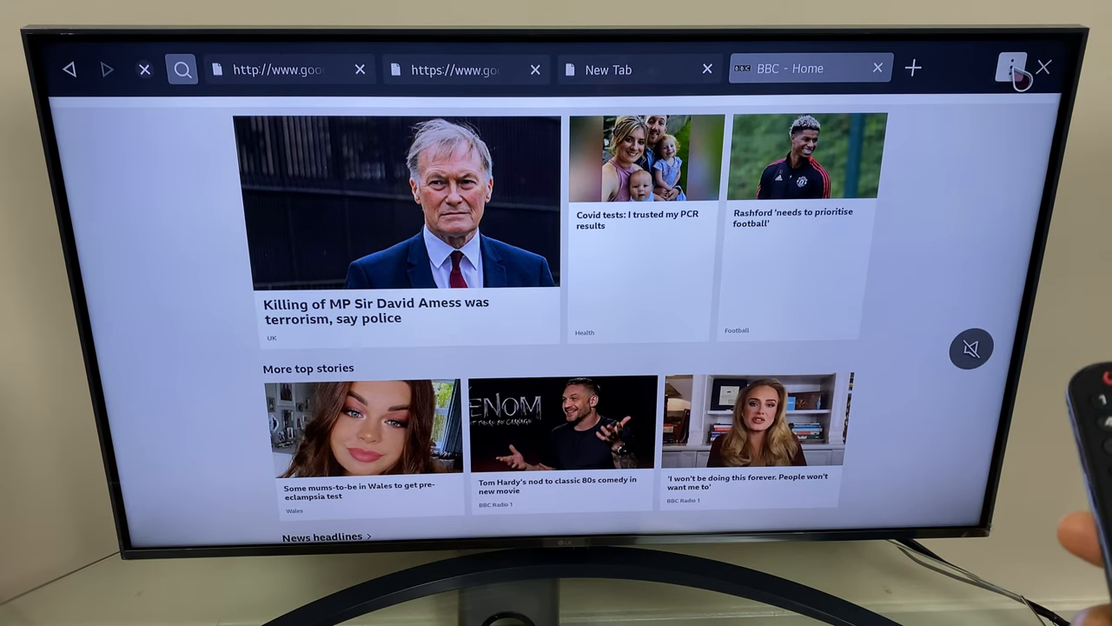
# Set On Startup to the hotmail.com home page and begin editing its URL
pyautogui.click(1012, 68)
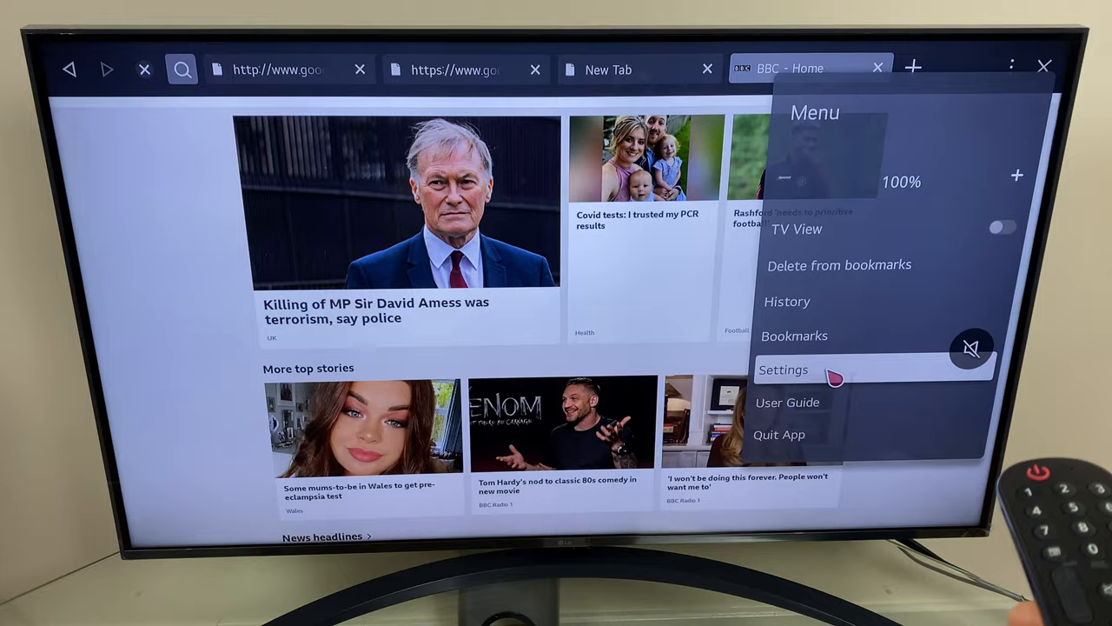
pyautogui.click(783, 369)
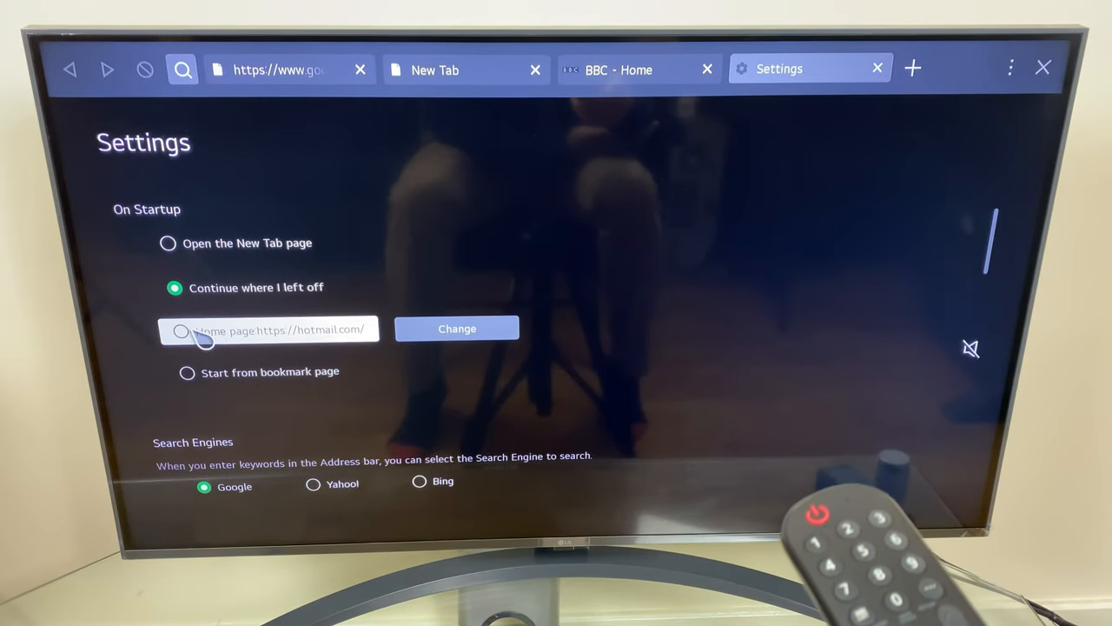
pyautogui.click(180, 331)
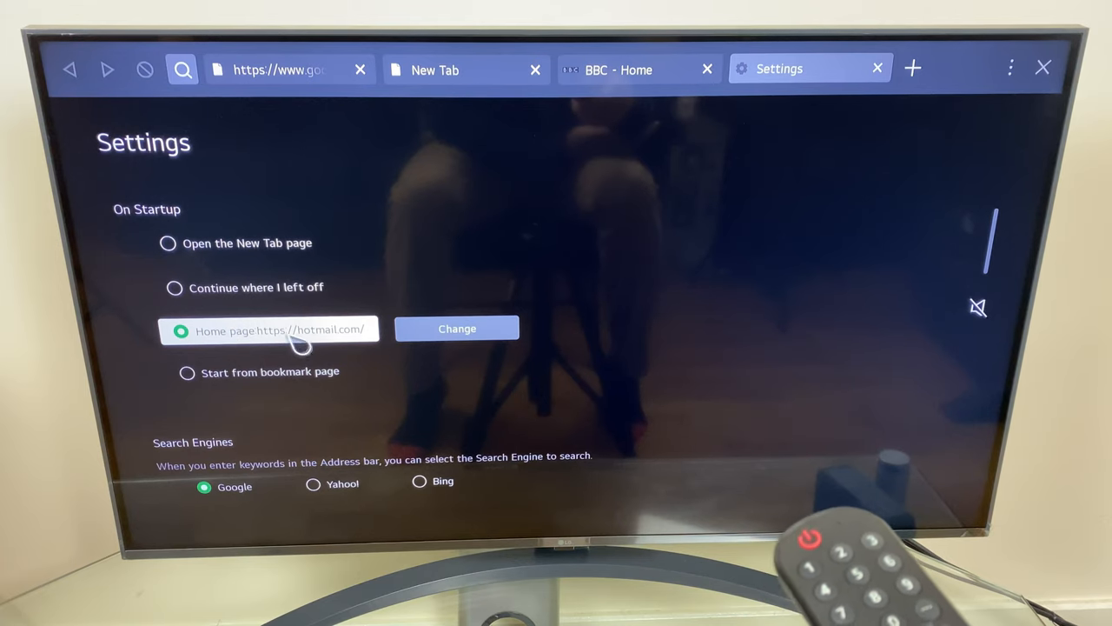
pyautogui.click(457, 329)
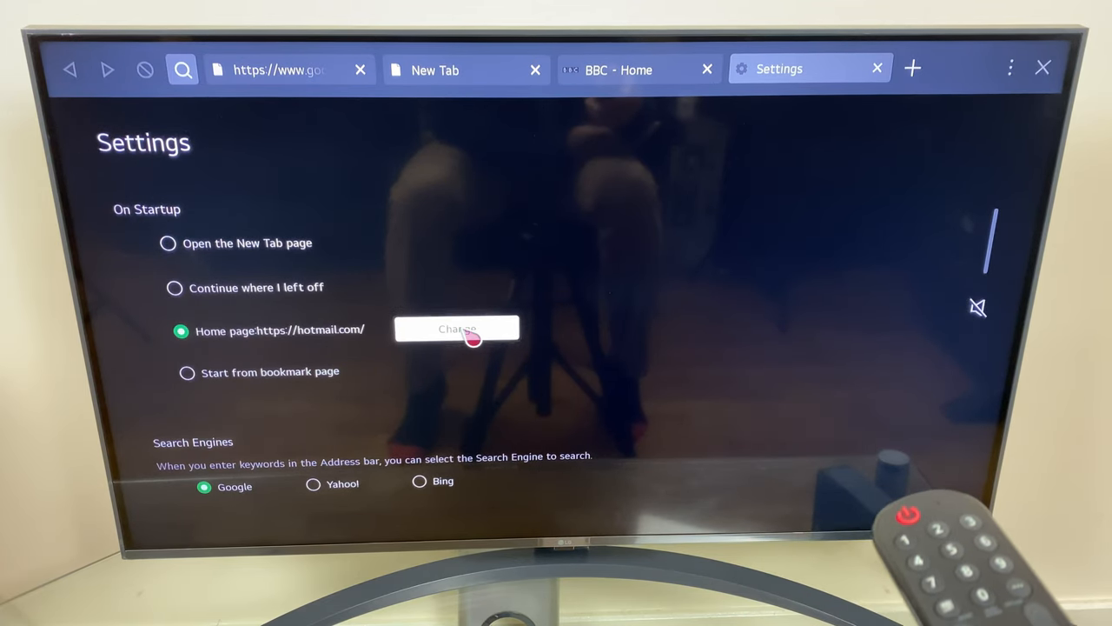
pyautogui.click(457, 328)
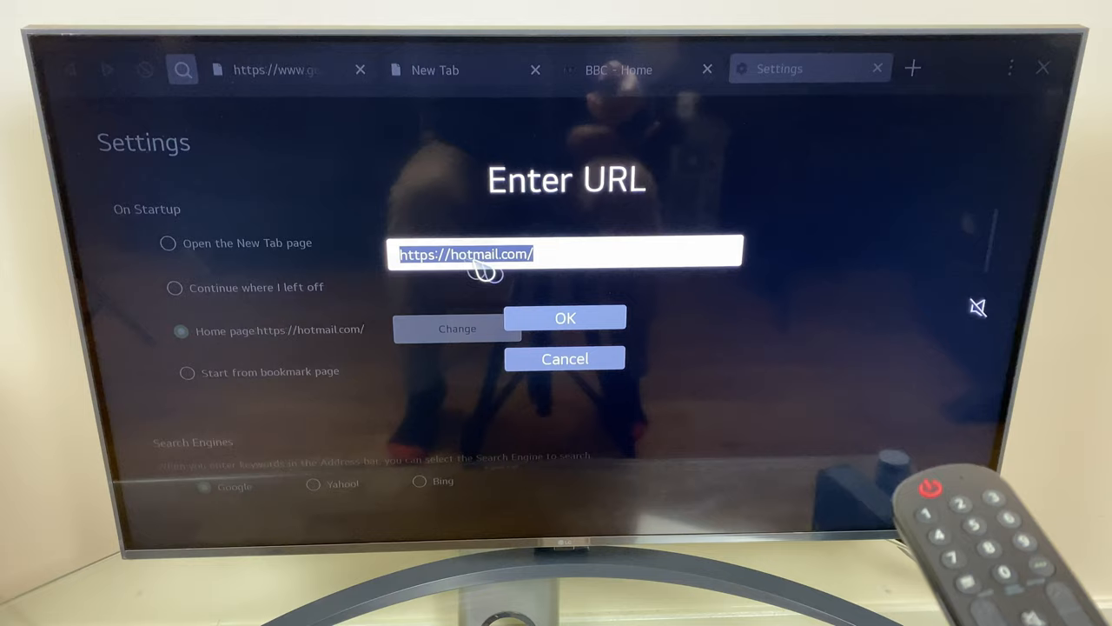
pyautogui.click(565, 317)
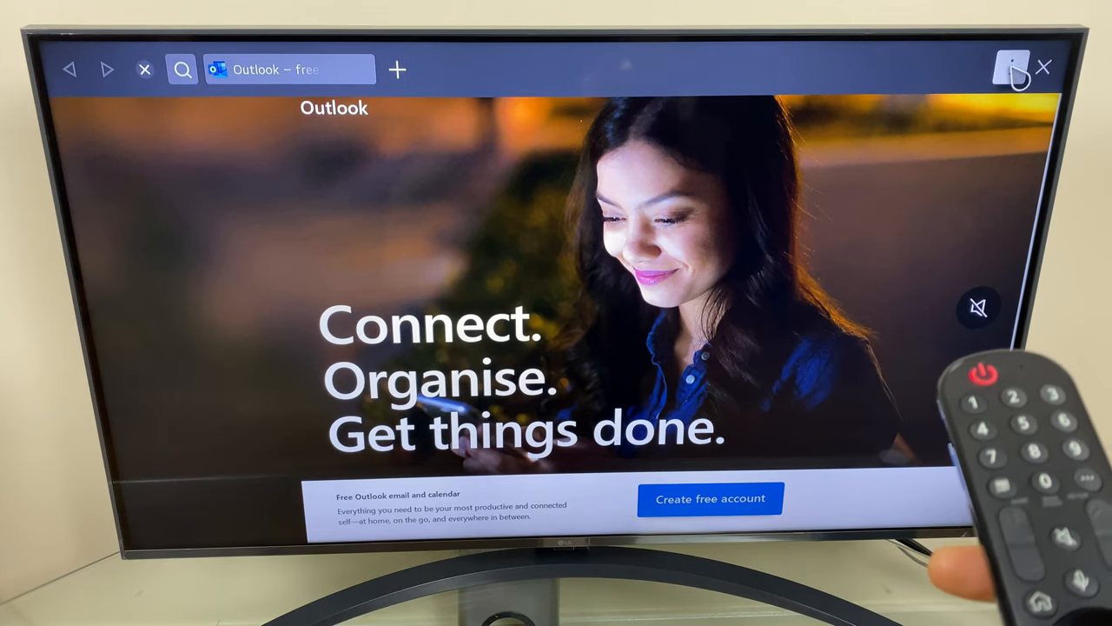
# Reopen Settings from the menu and scroll to the search engine and address bar options
pyautogui.click(1011, 66)
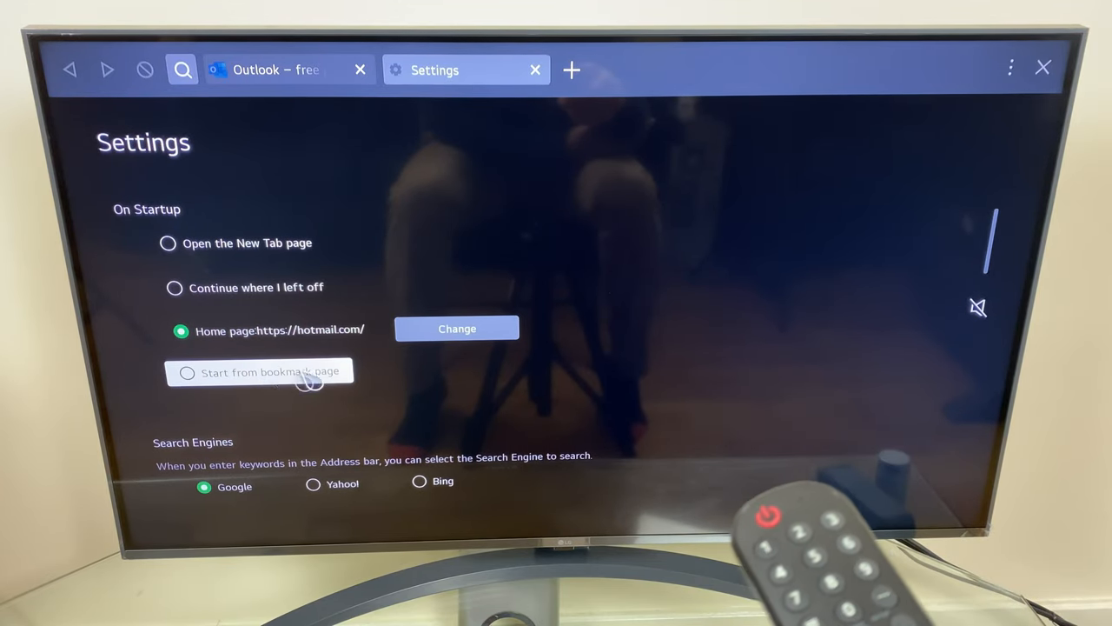
pyautogui.scroll(-3)
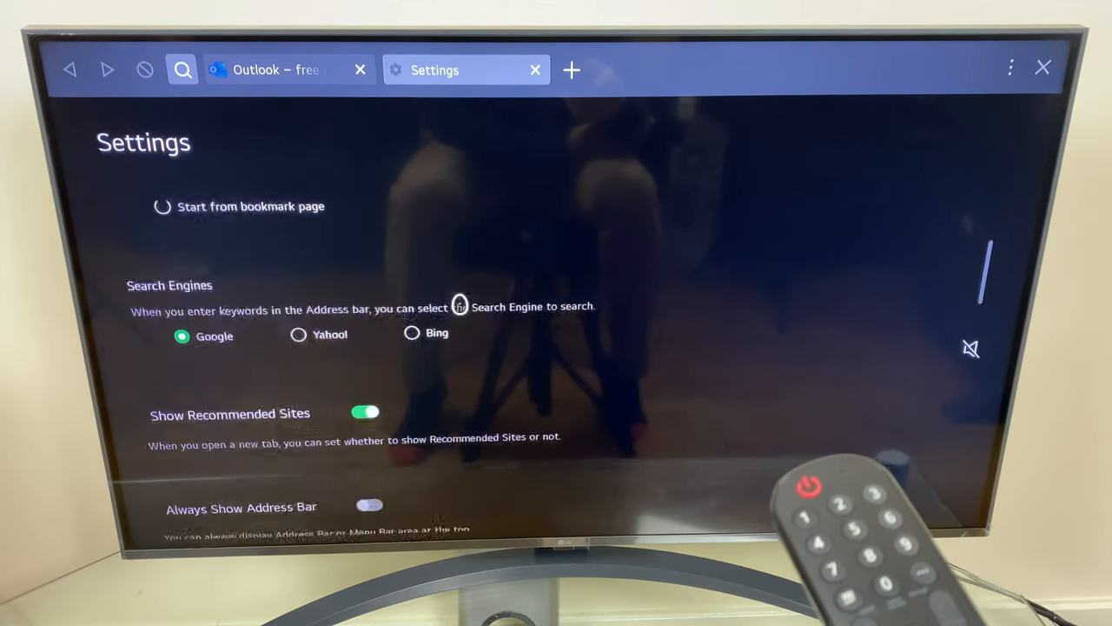
pyautogui.scroll(-3)
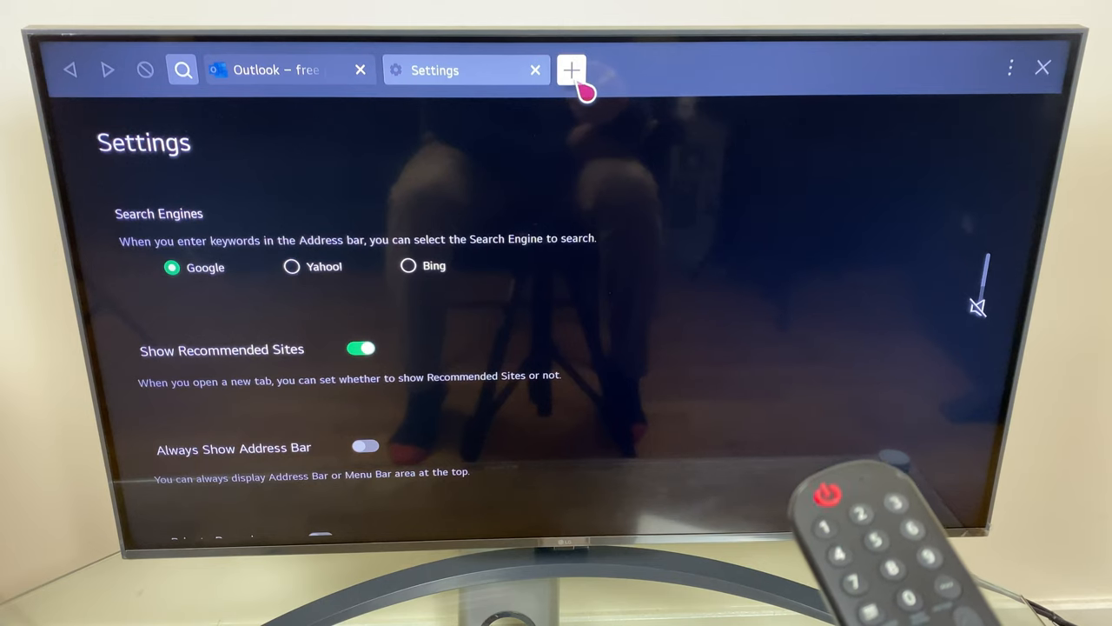
# Turn off Show Recommended Sites, confirm on a new tab, and return to Settings
pyautogui.click(571, 69)
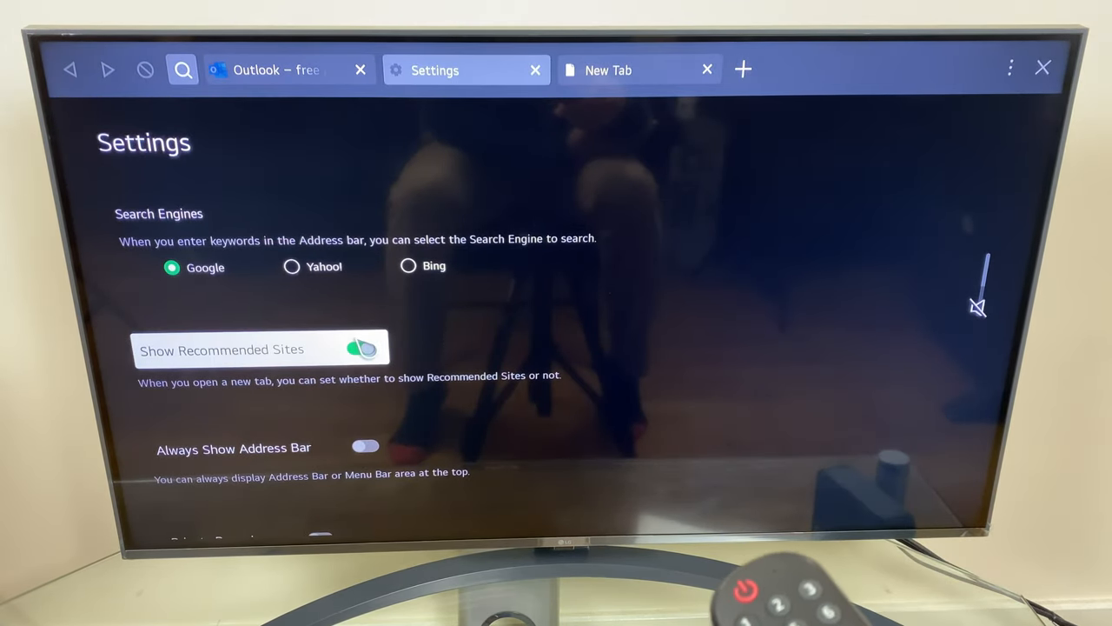
pyautogui.click(361, 348)
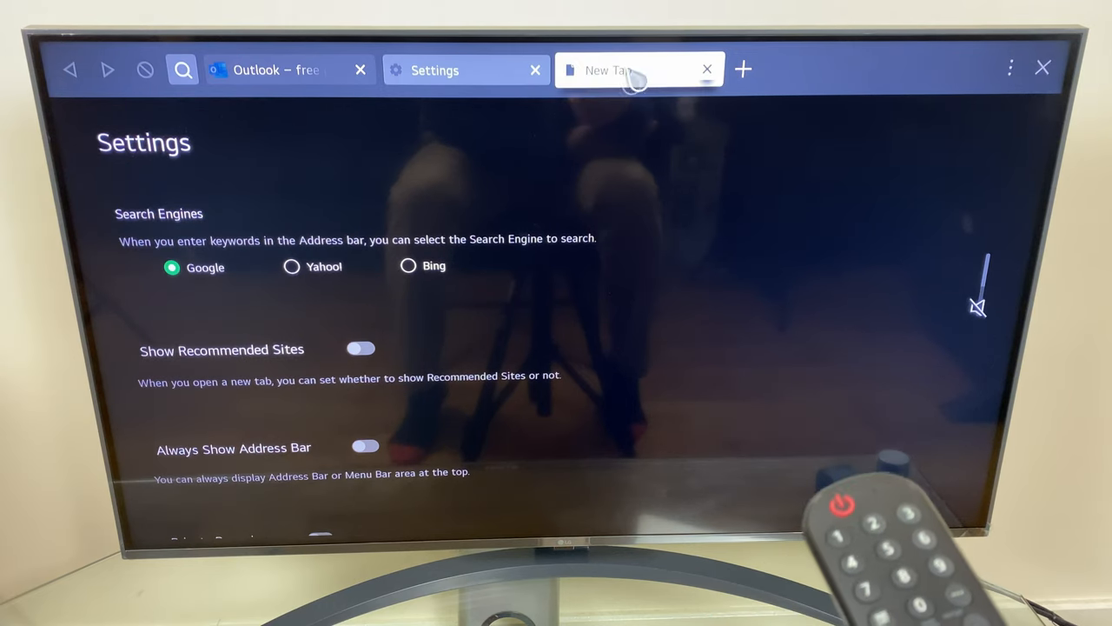
pyautogui.click(608, 69)
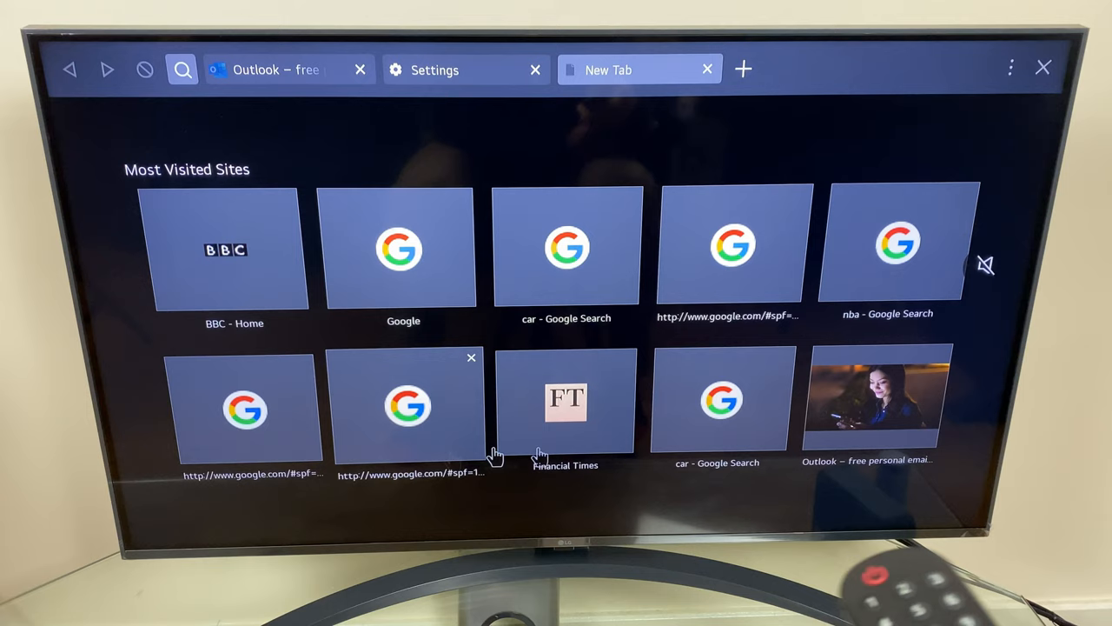
pyautogui.click(435, 69)
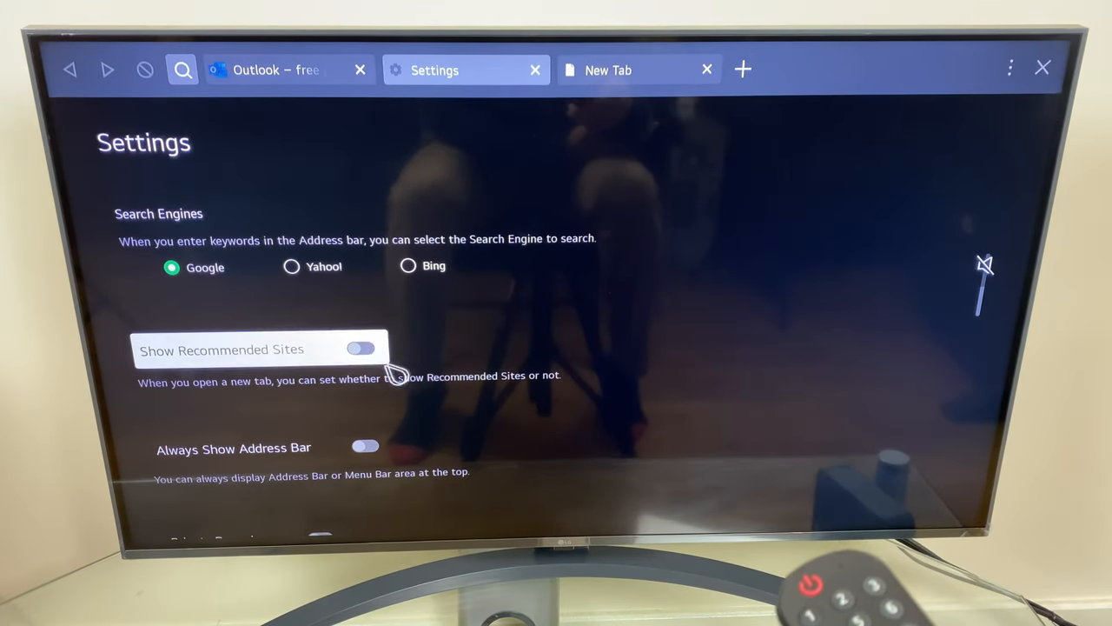
pyautogui.scroll(-3)
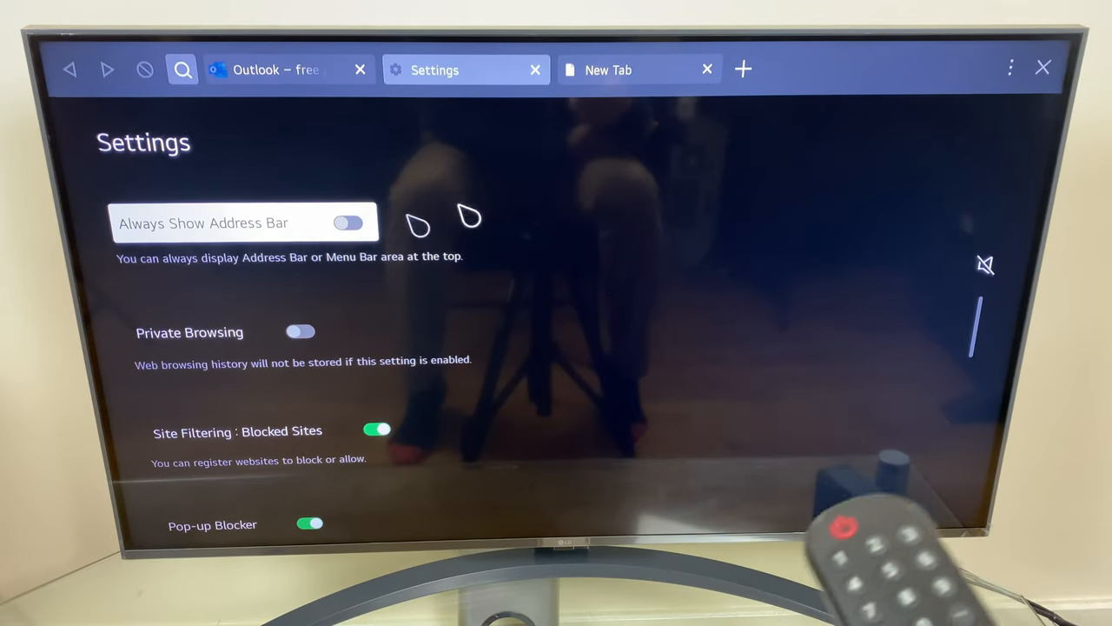
# Try Always Show Address Bar on the Outlook tab, then switch it back off
pyautogui.click(277, 70)
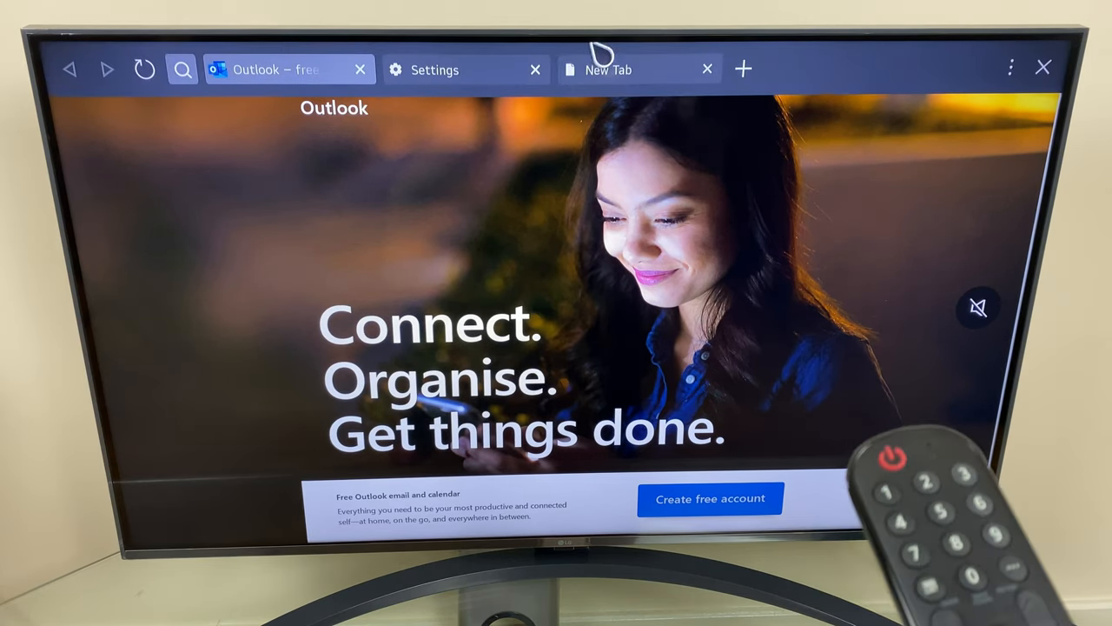
pyautogui.click(467, 69)
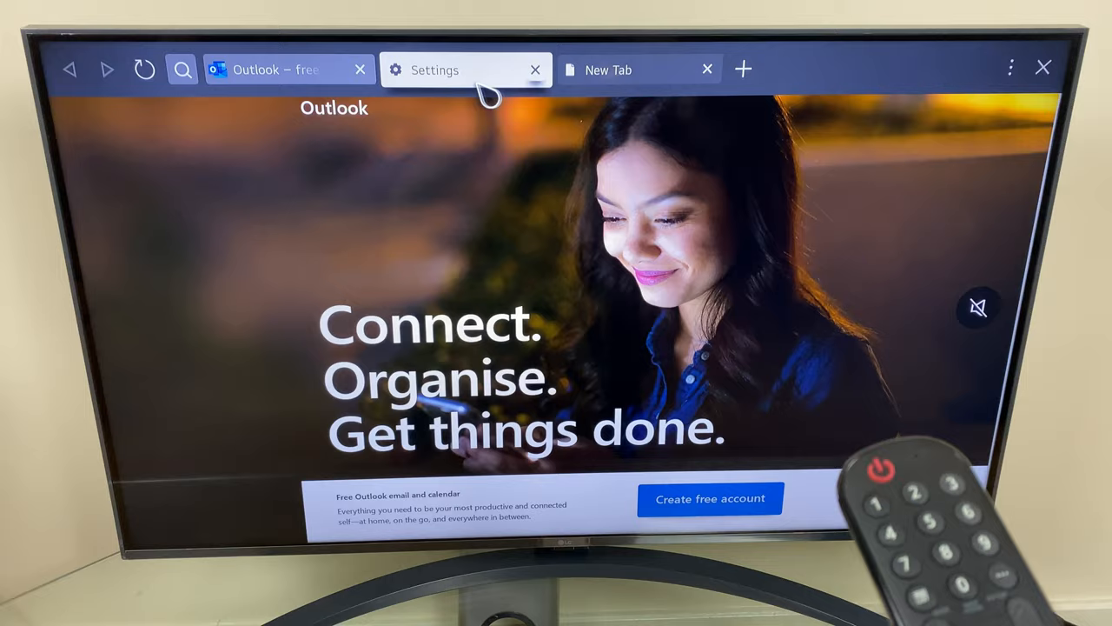
pyautogui.click(467, 70)
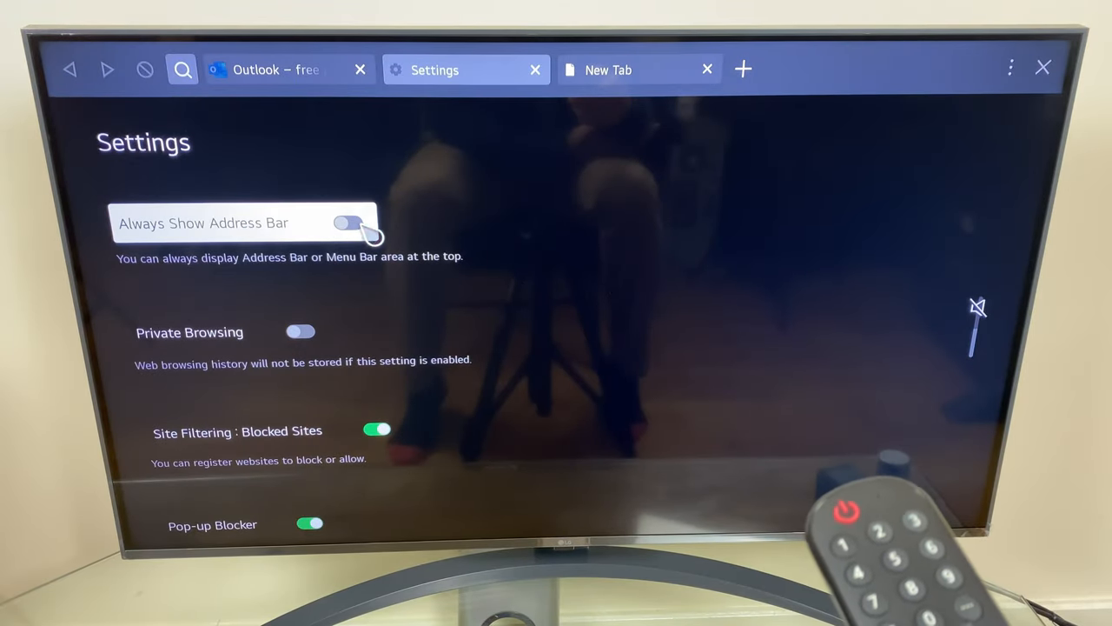
pyautogui.click(345, 223)
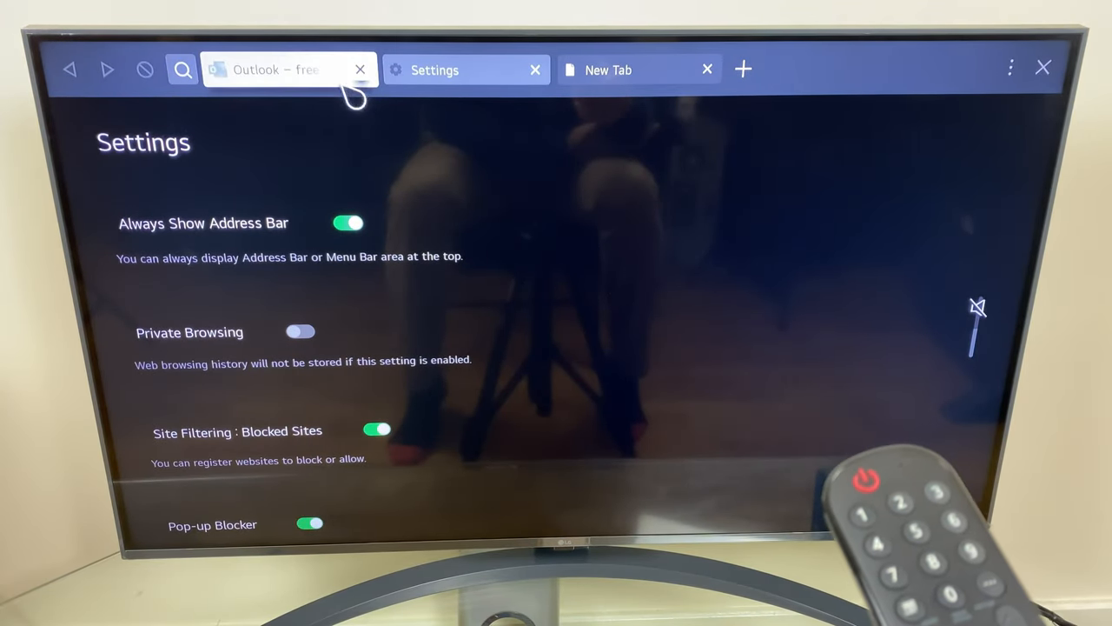
pyautogui.click(278, 69)
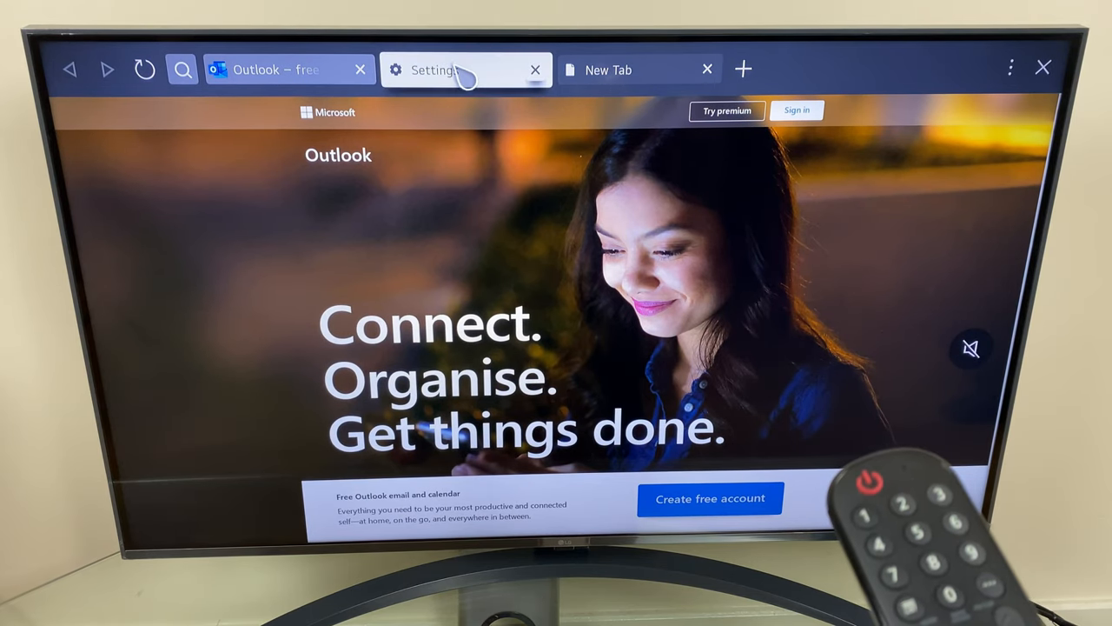
pyautogui.click(435, 70)
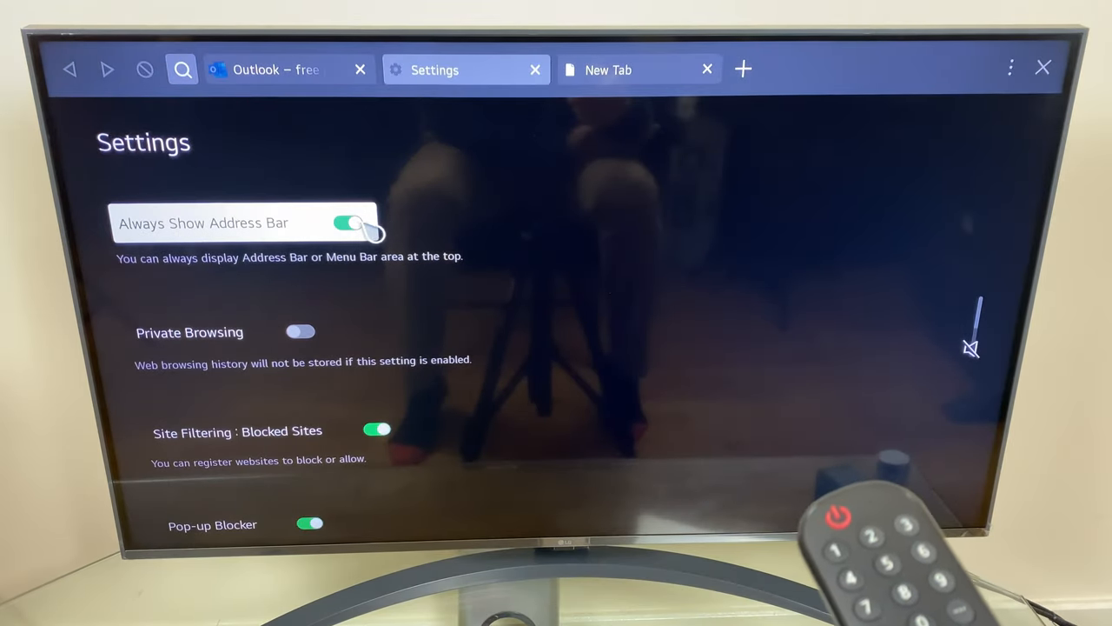
pyautogui.click(347, 223)
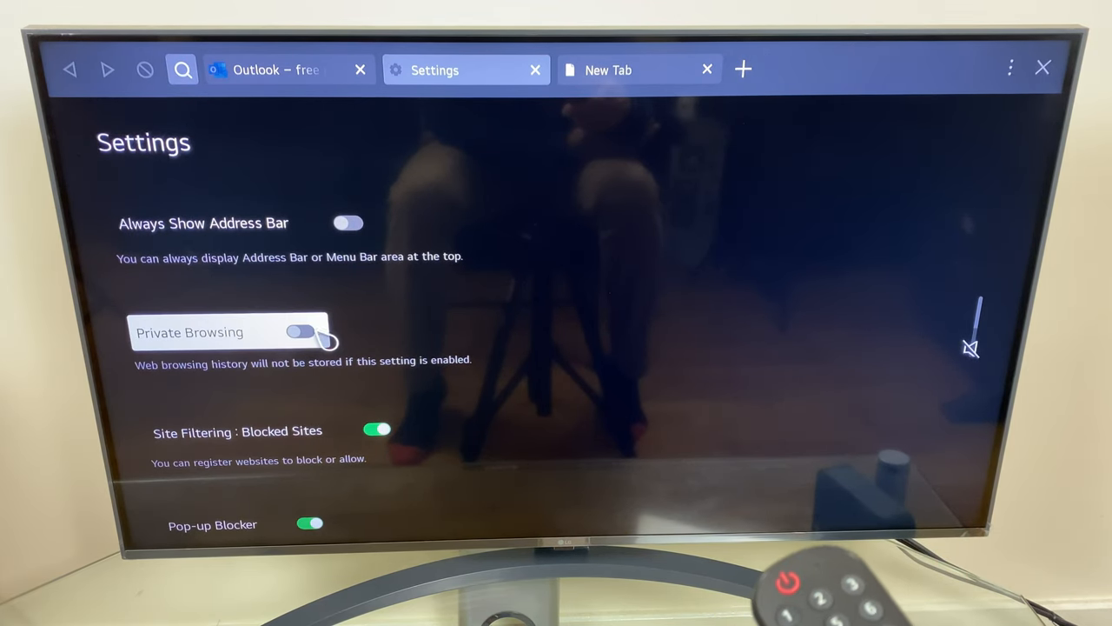
# Turn on Private Browsing and check the New Tab page
pyautogui.click(299, 331)
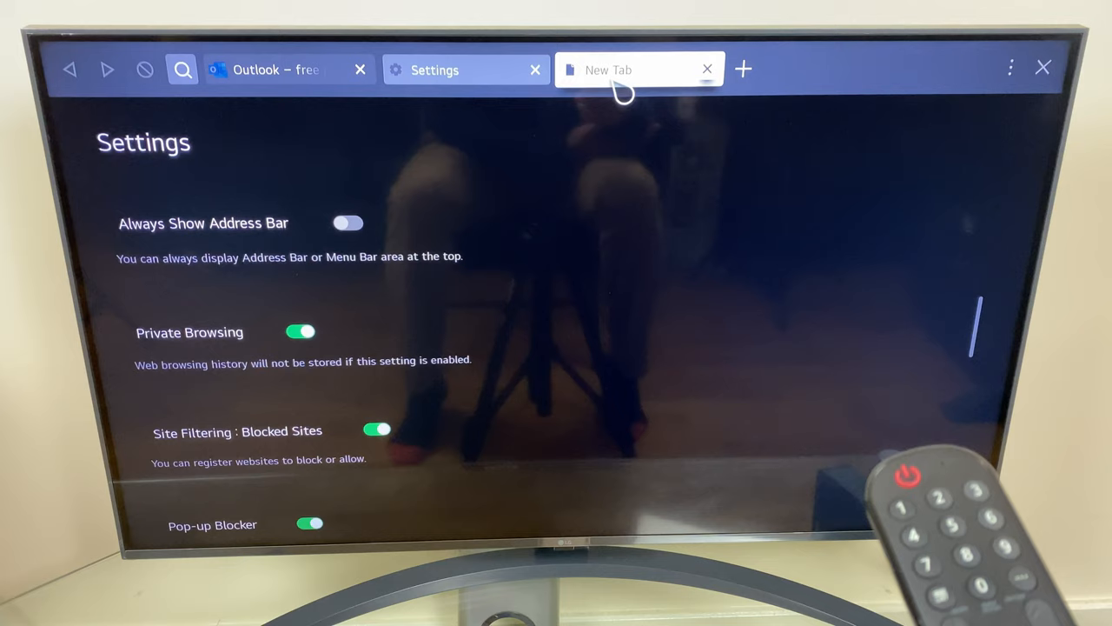
pyautogui.click(639, 69)
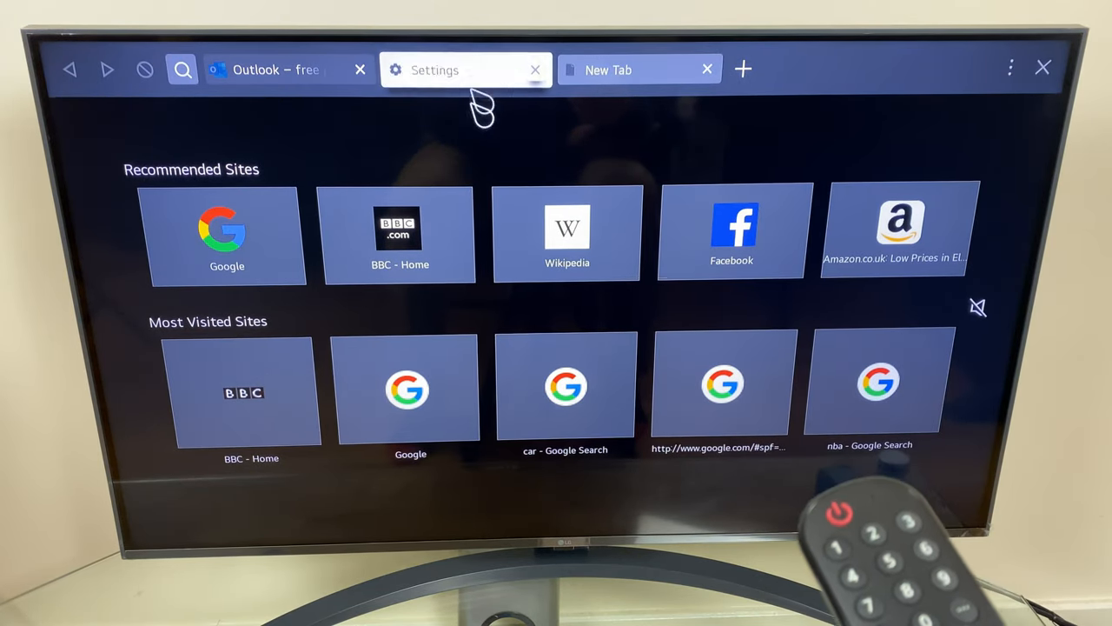
pyautogui.click(434, 69)
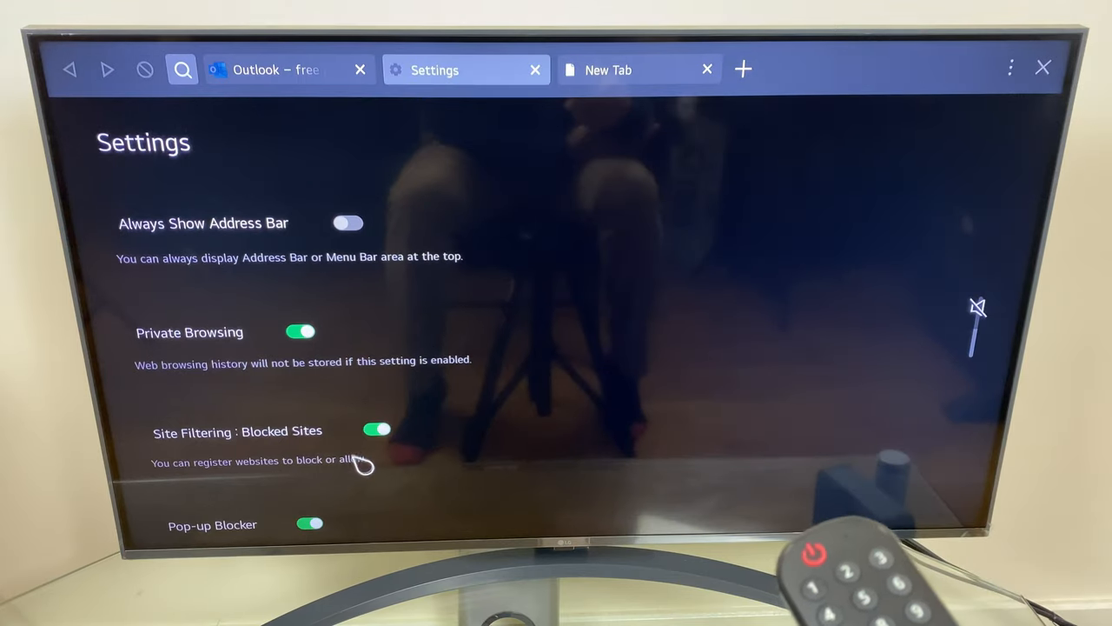
pyautogui.scroll(-3)
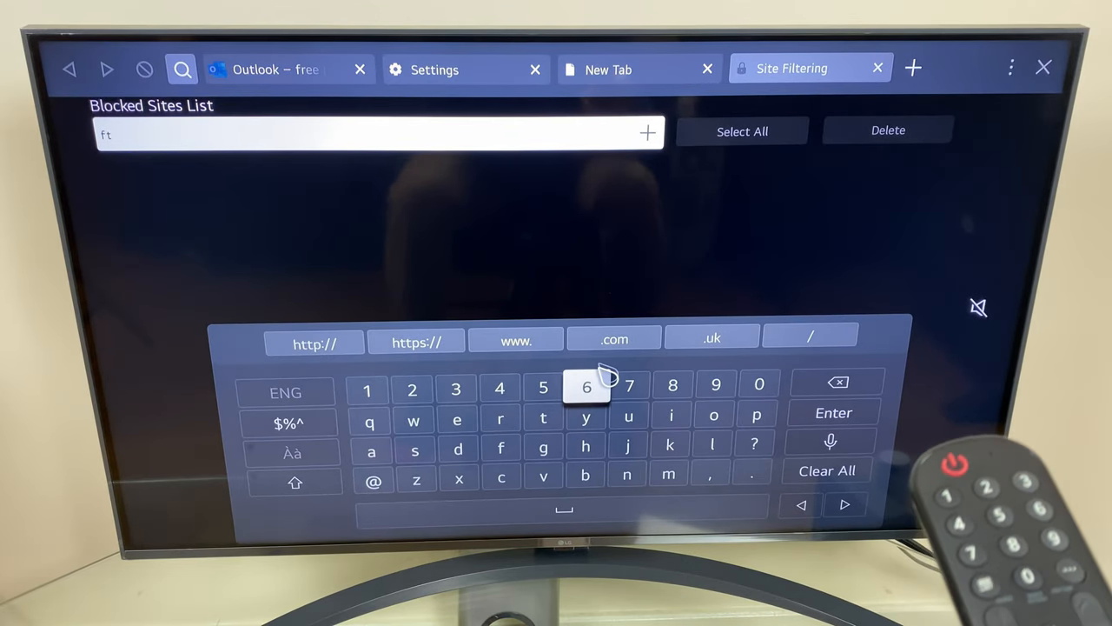
# Finish typing ft.com and add it to the Blocked Sites list
pyautogui.click(614, 339)
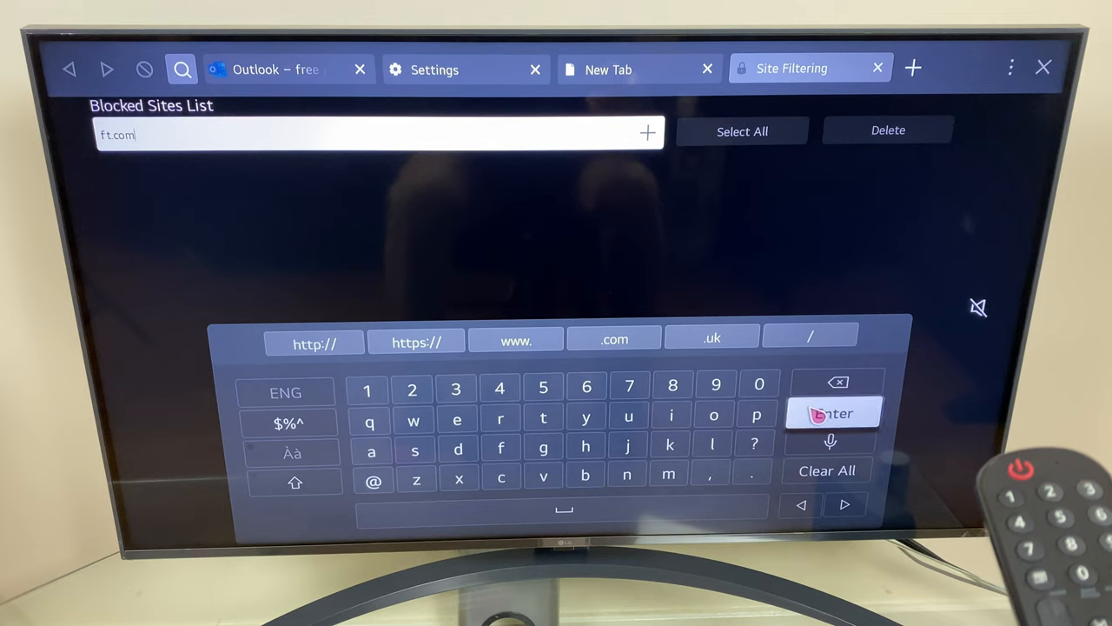
pyautogui.click(833, 412)
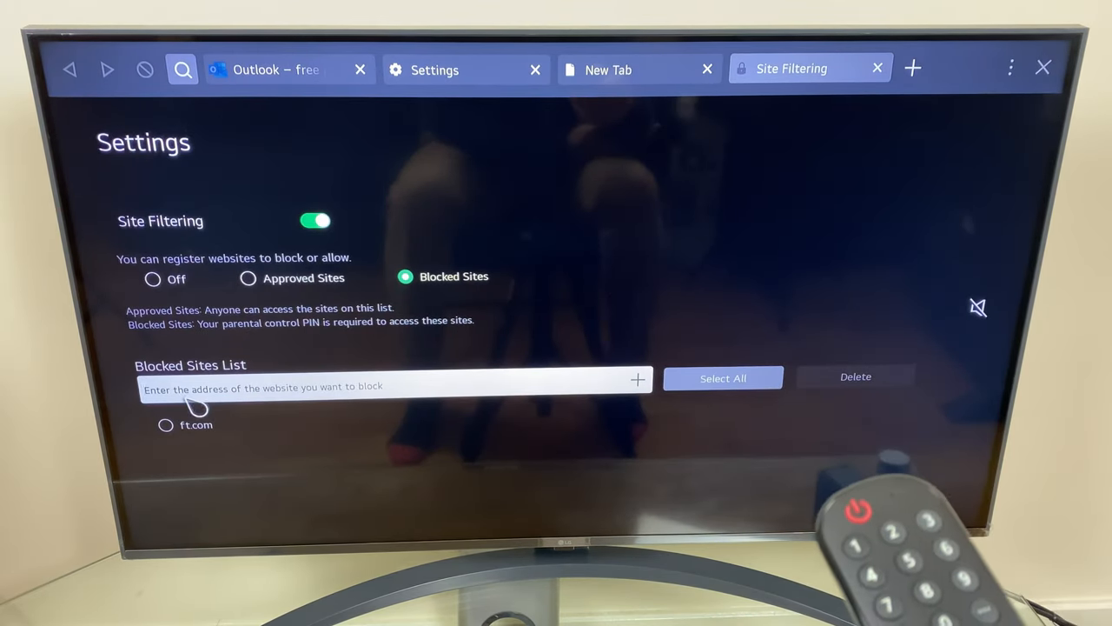
pyautogui.moveTo(822, 161)
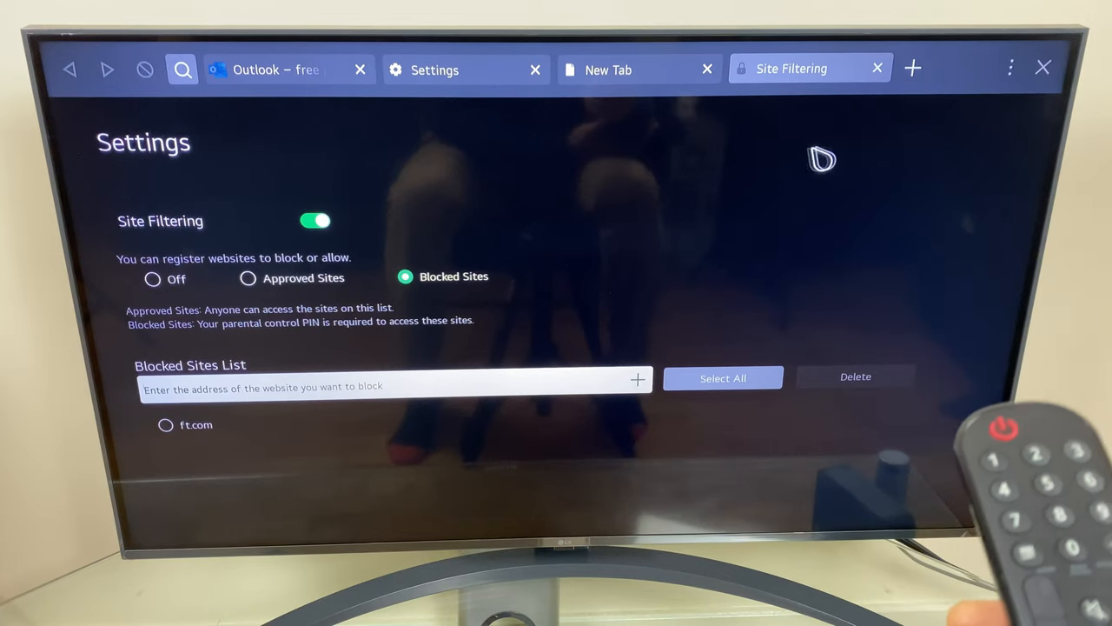
# Load ft.com in a new tab and enter the parental PIN at the block prompt
pyautogui.click(912, 67)
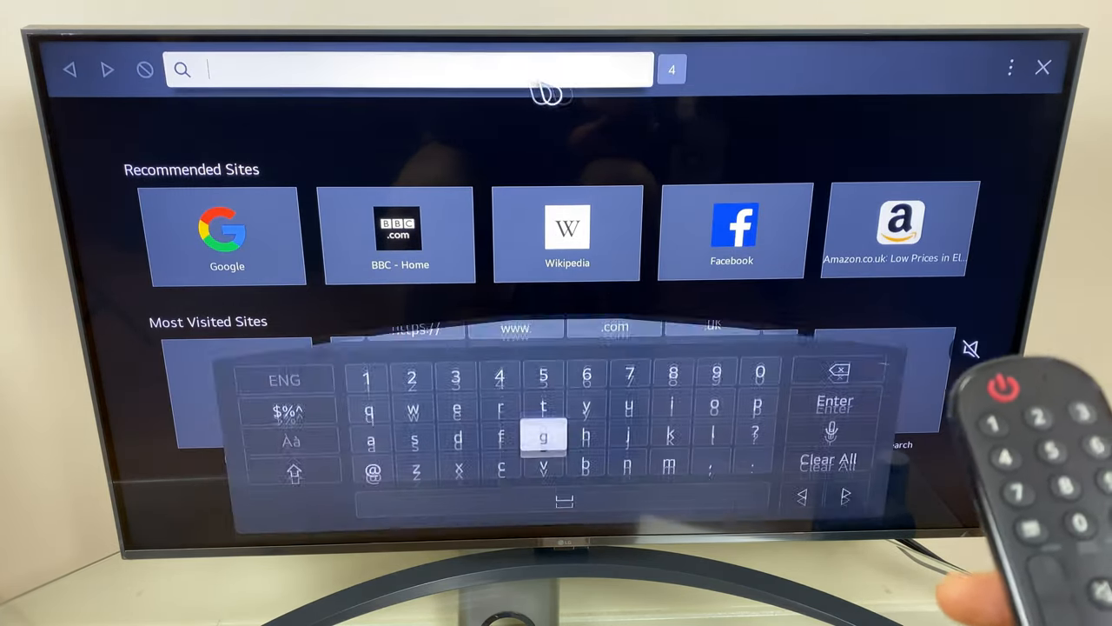
pyautogui.click(500, 446)
pyautogui.write('ft.com')
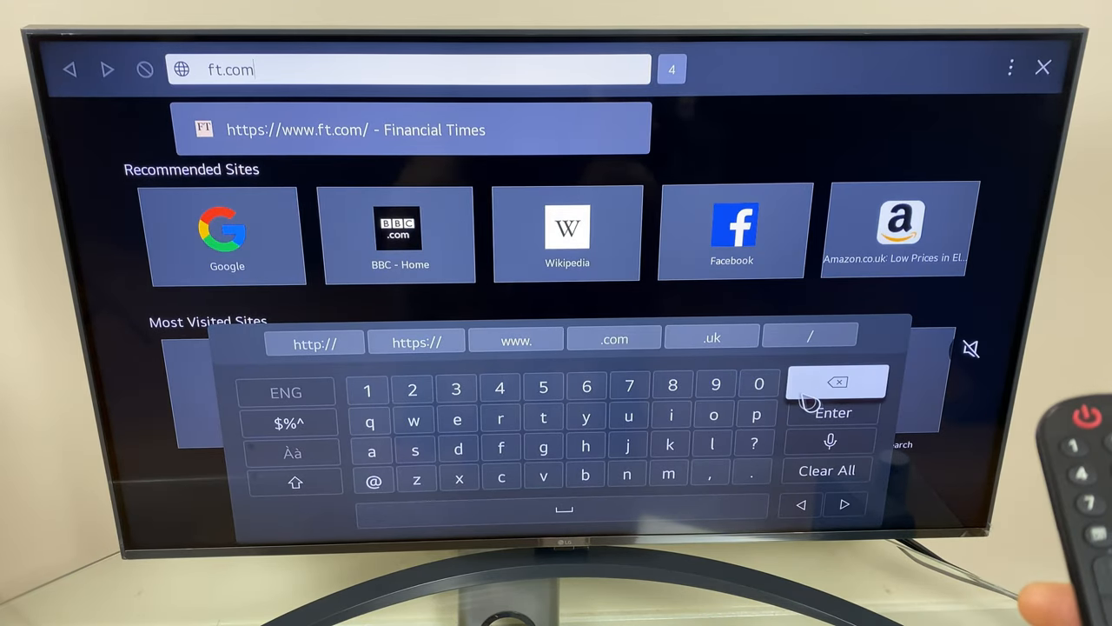
pyautogui.click(833, 391)
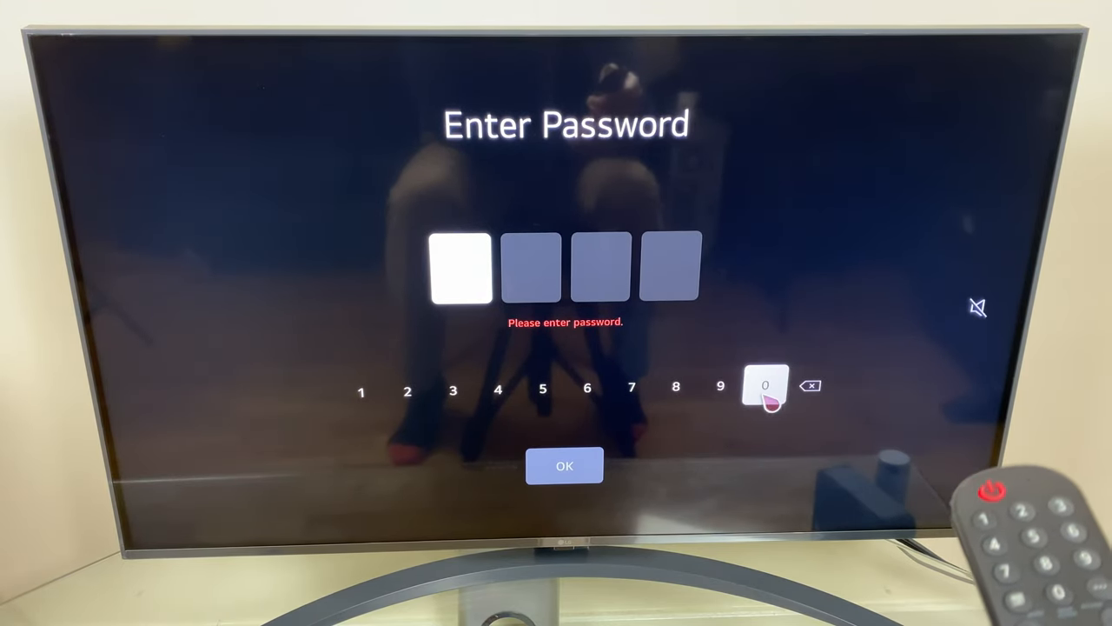
pyautogui.click(764, 386)
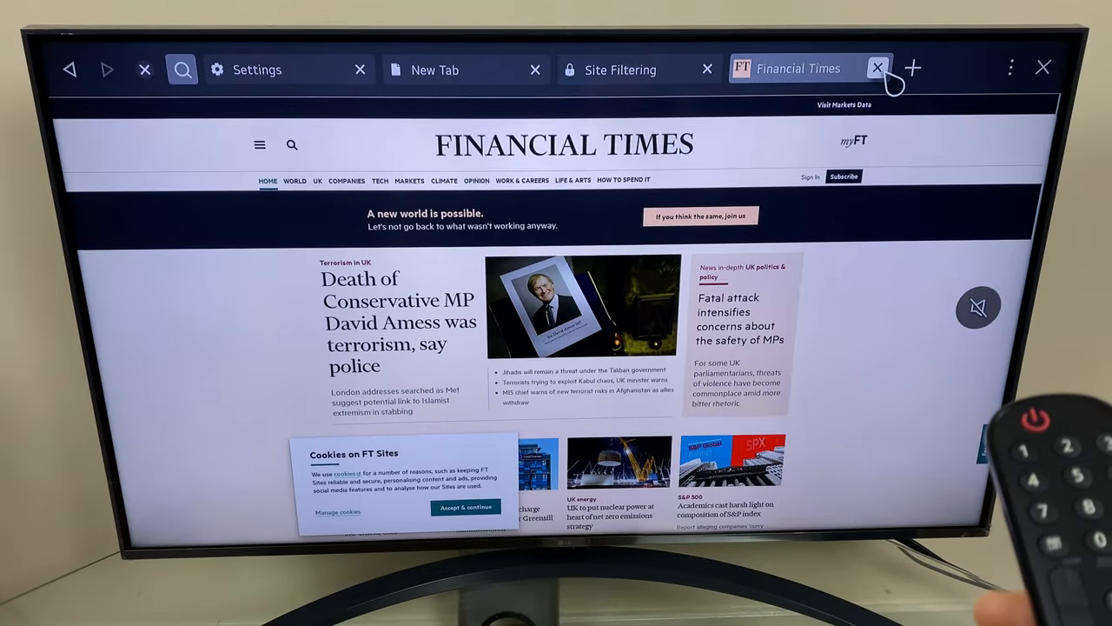
# Close the FT tab, delete ft.com from Blocked Sites, and type 'ft' in a new tab
pyautogui.click(877, 69)
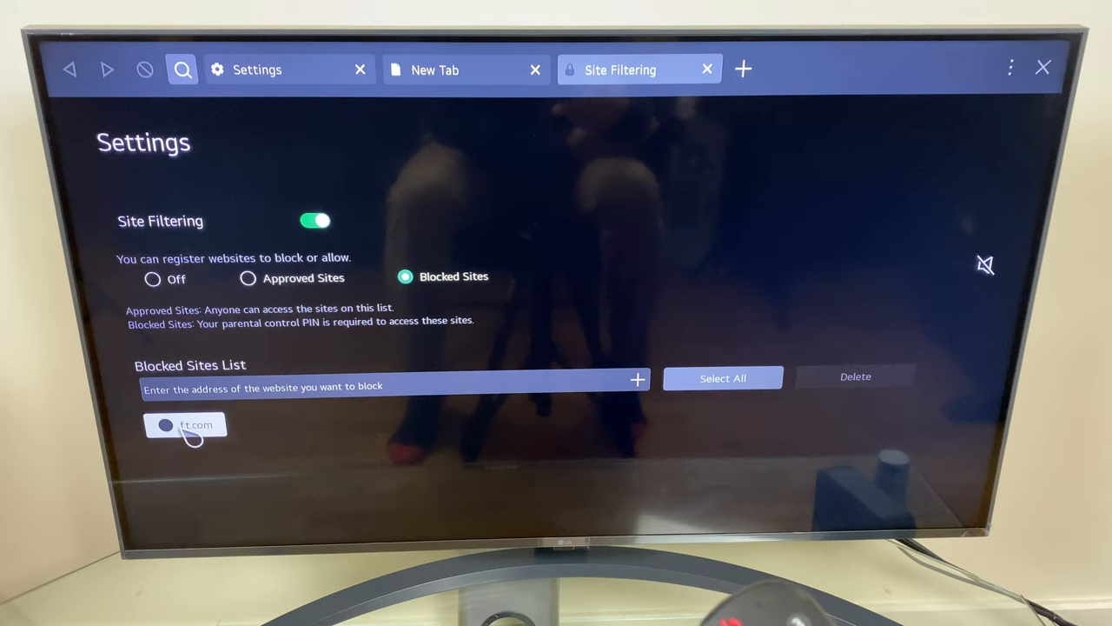
pyautogui.click(165, 424)
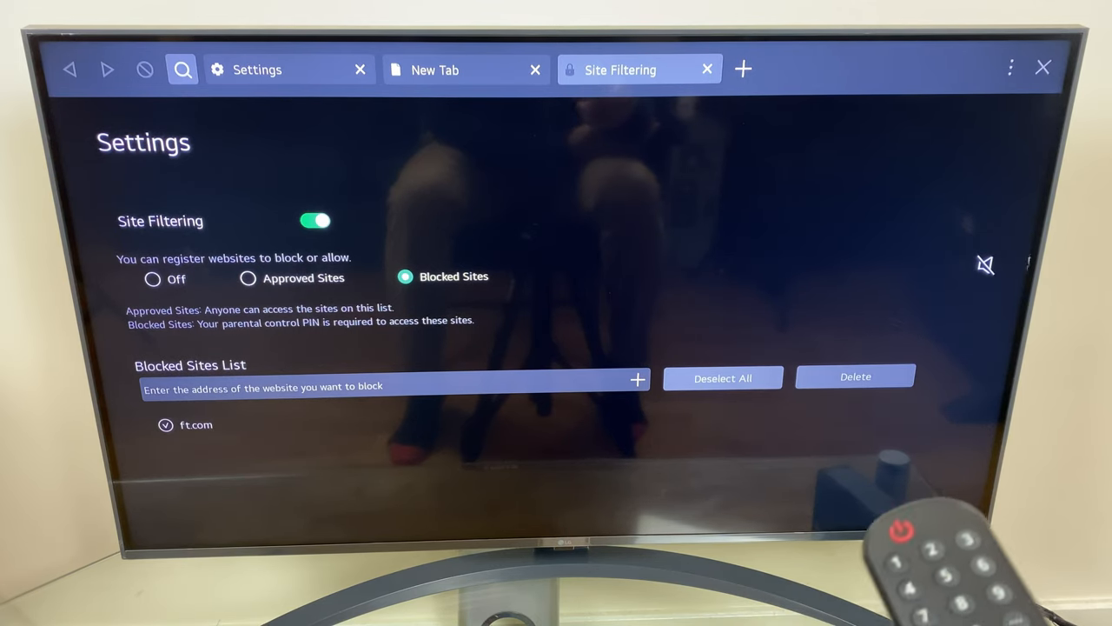
pyautogui.click(856, 376)
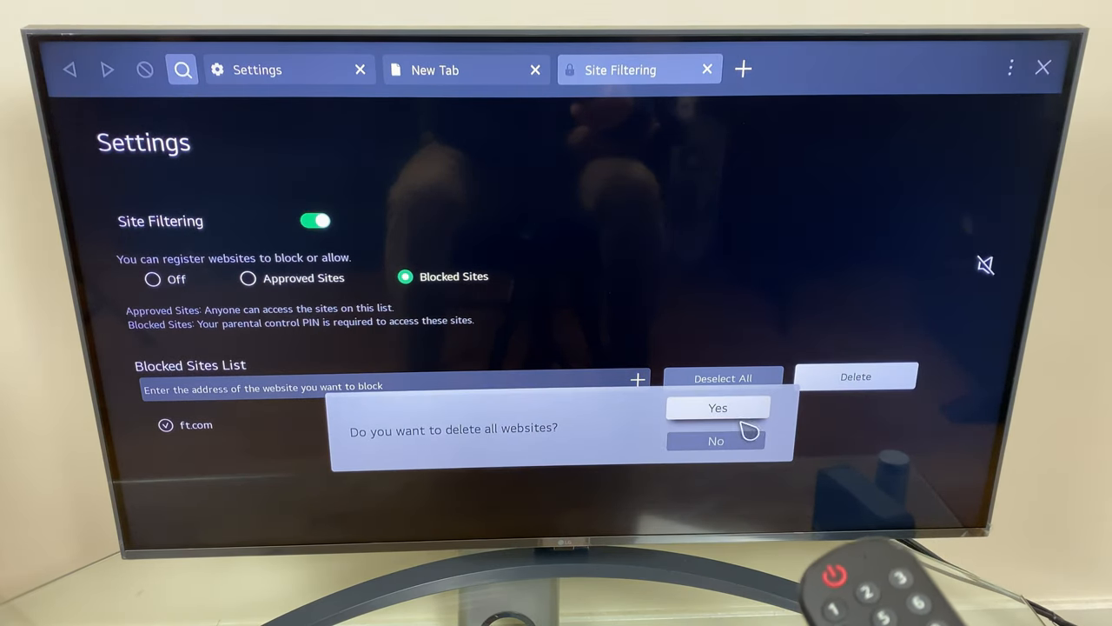
pyautogui.click(718, 407)
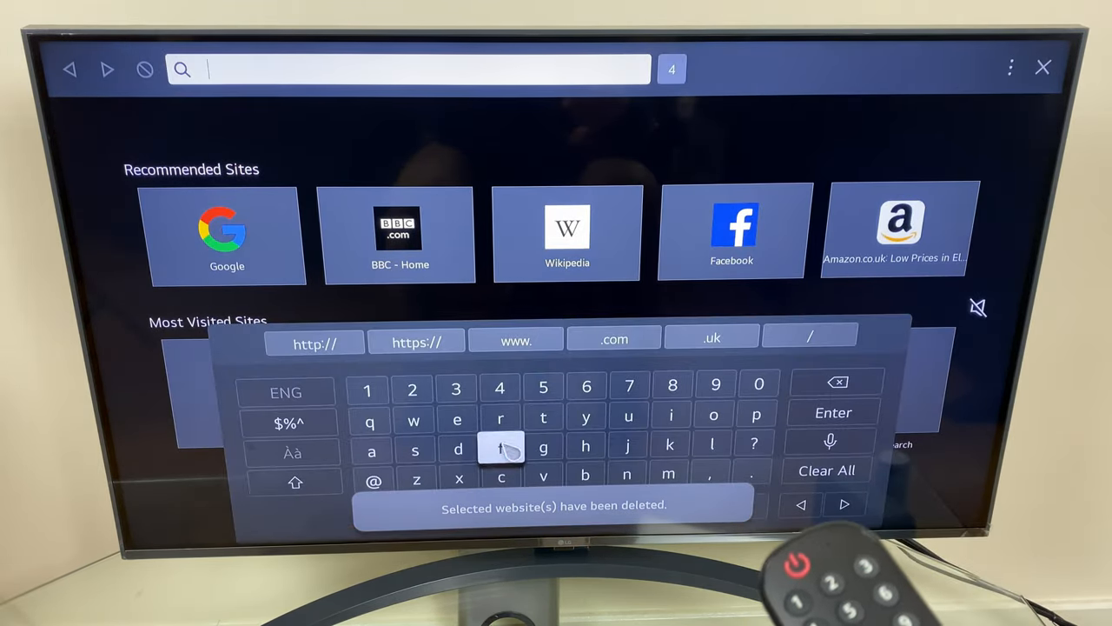
pyautogui.write('ft')
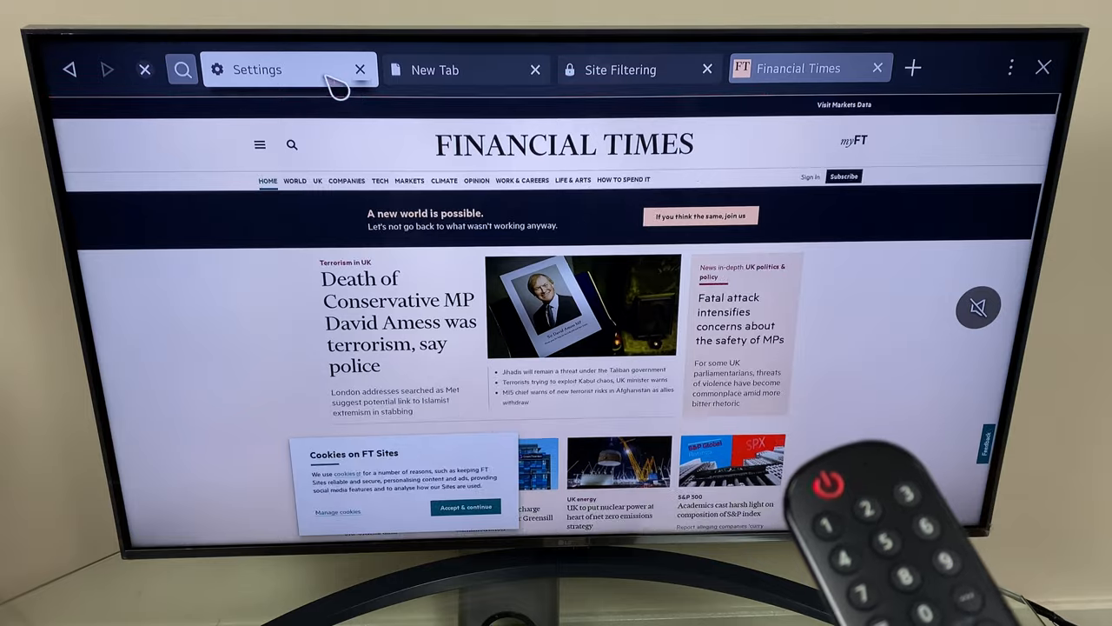
# Scroll Settings past Pop-up Blocker, Do Not Track and Cookies to Use Block Ads
pyautogui.click(270, 69)
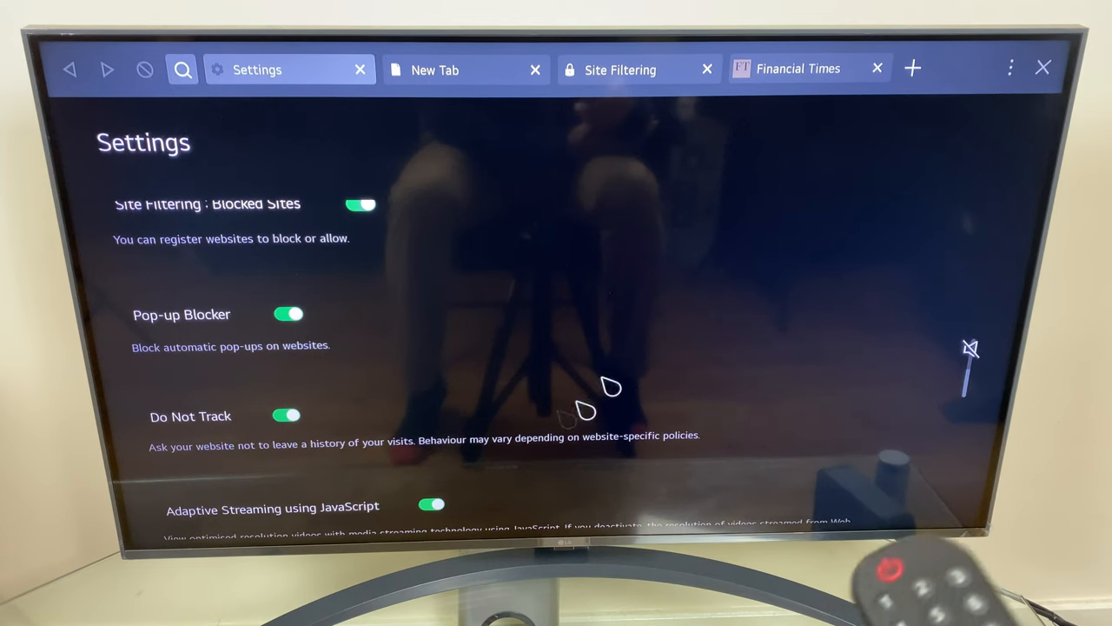
pyautogui.scroll(-3)
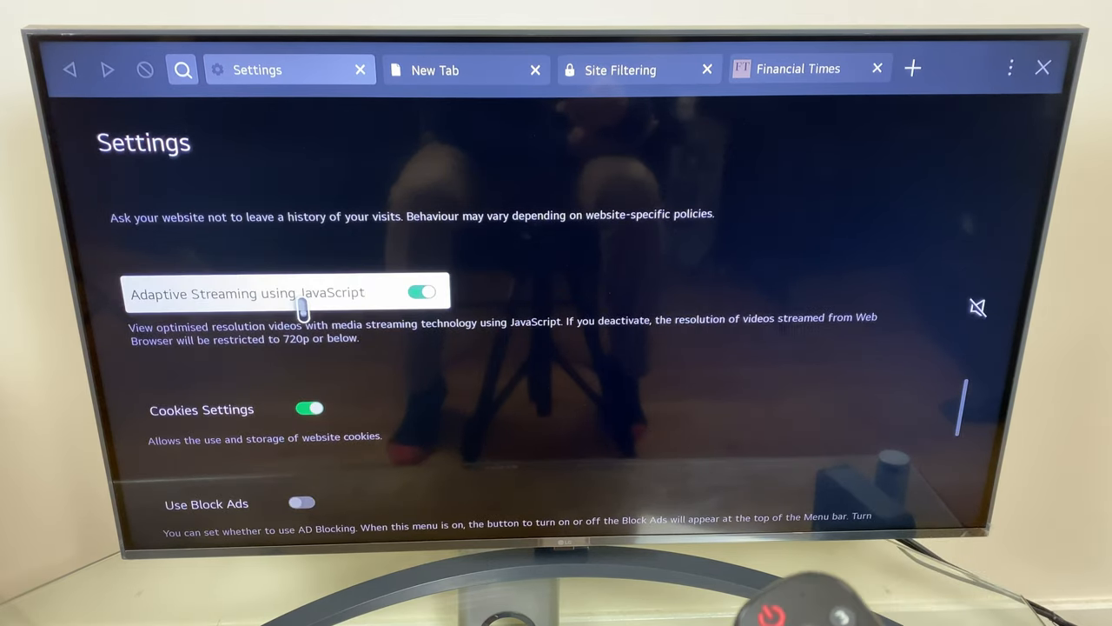
pyautogui.moveTo(637, 345)
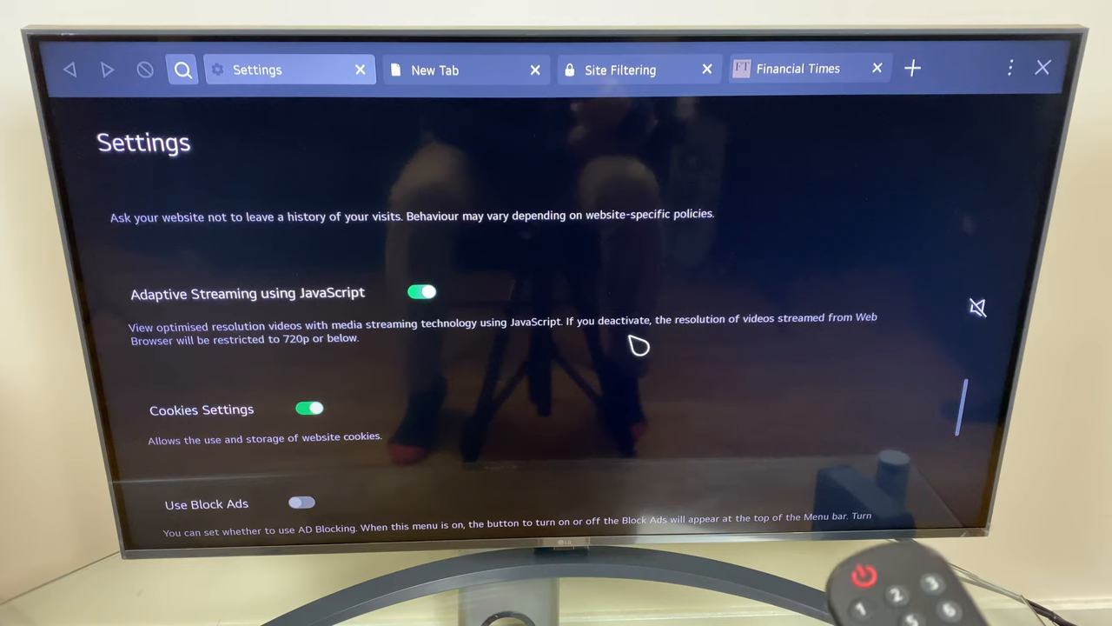
pyautogui.moveTo(808, 343)
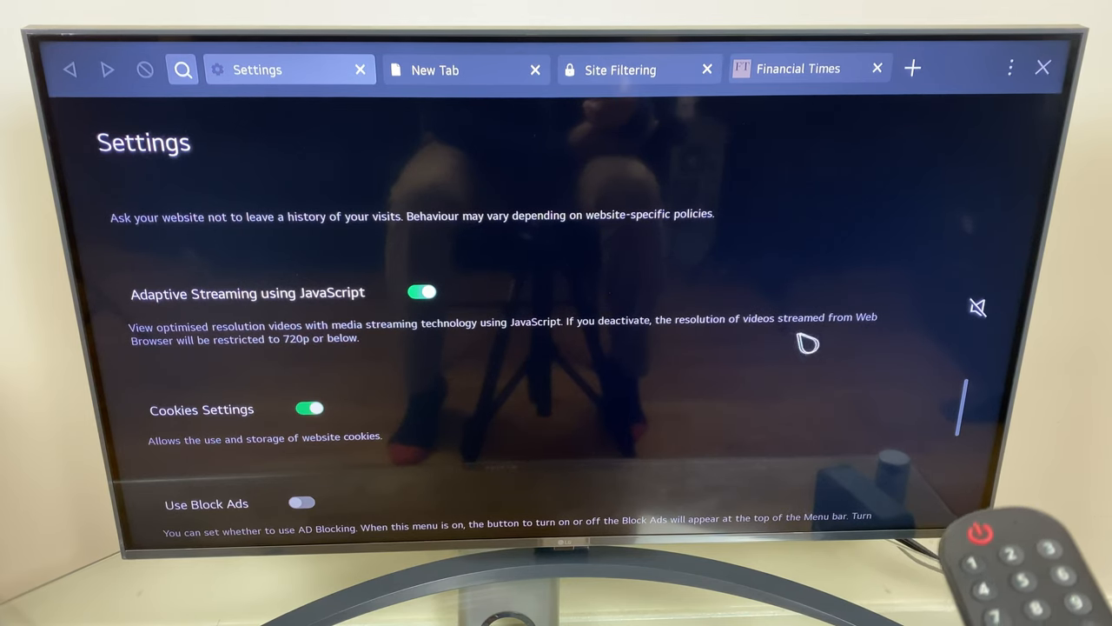
pyautogui.moveTo(356, 337)
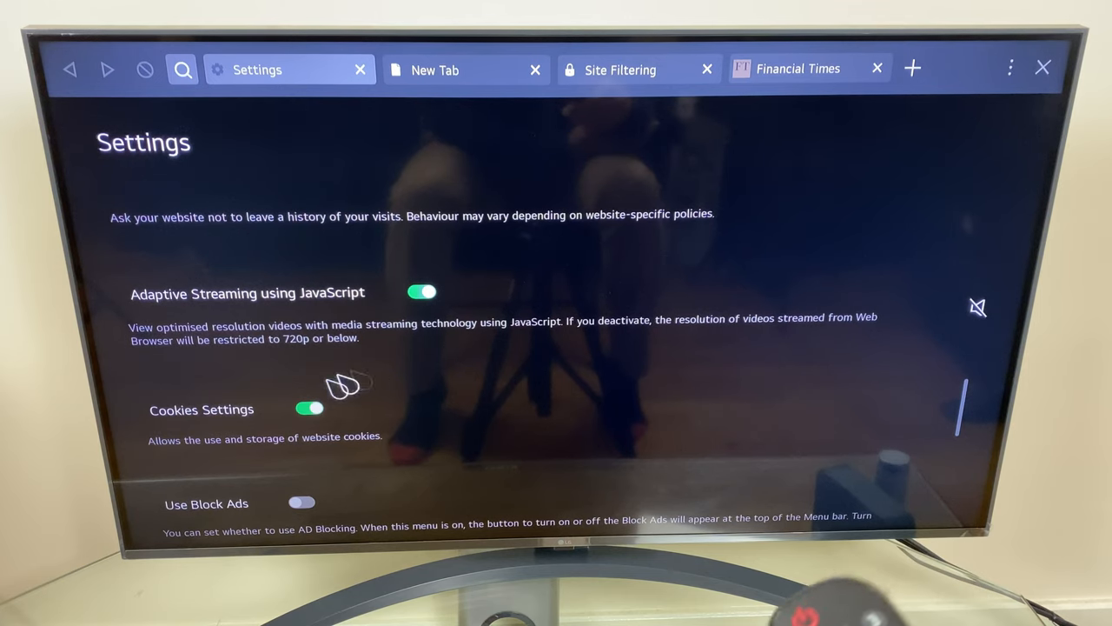
pyautogui.moveTo(252, 459)
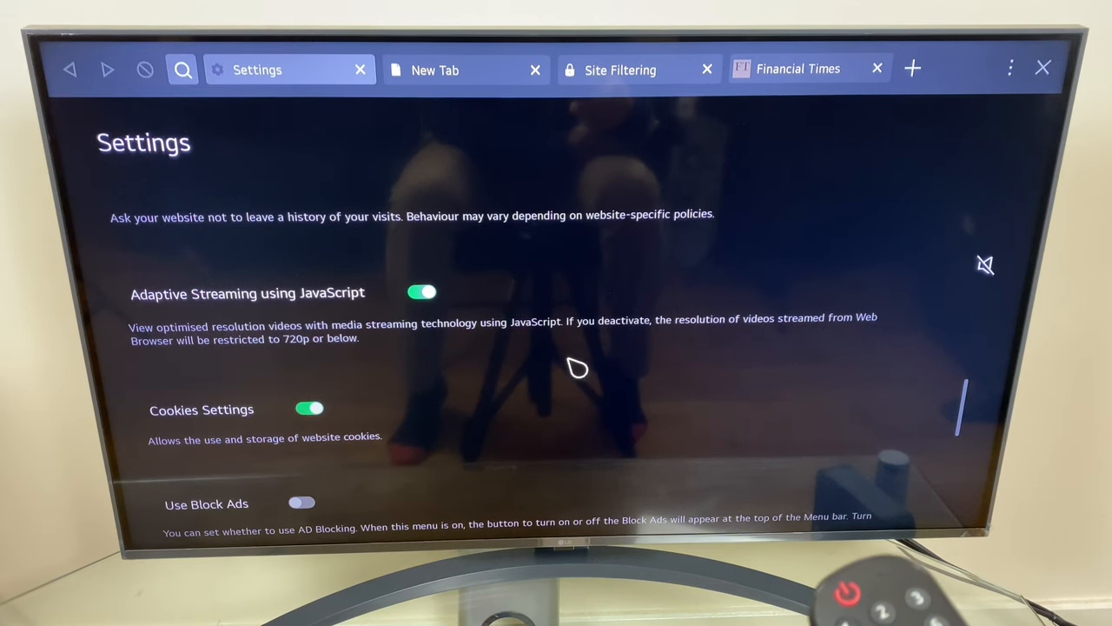
pyautogui.scroll(-3)
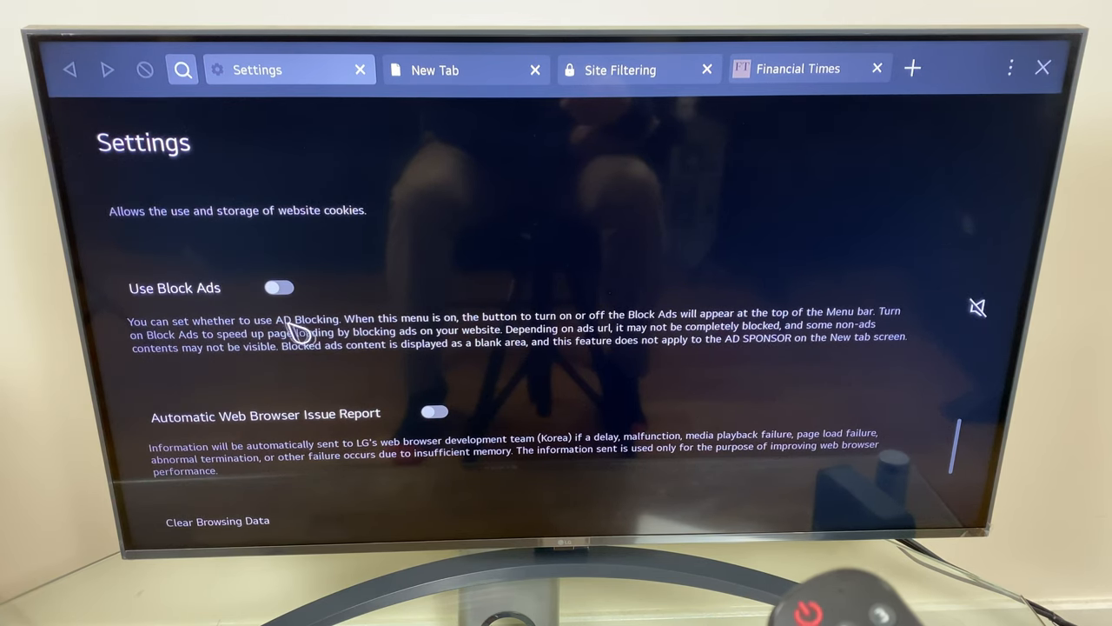
pyautogui.moveTo(534, 326)
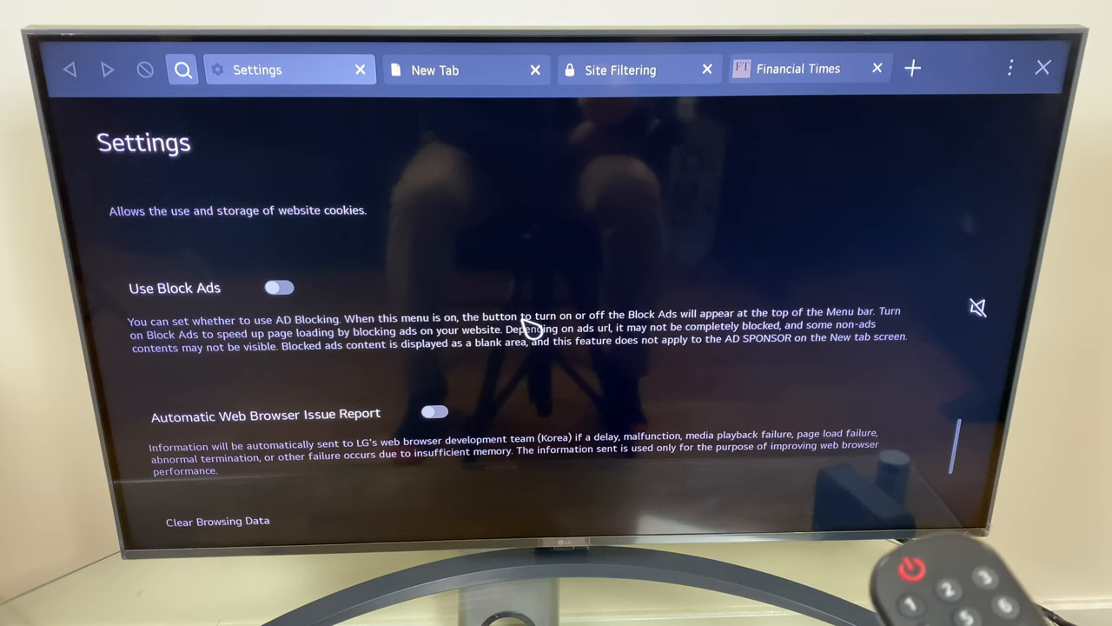
pyautogui.moveTo(696, 330)
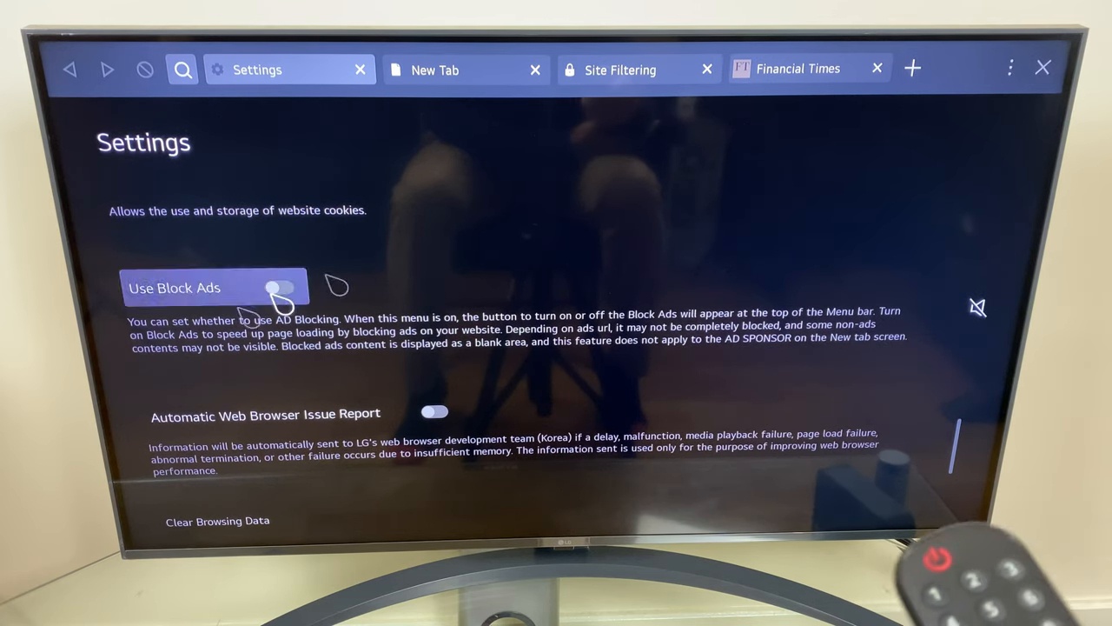
pyautogui.click(280, 288)
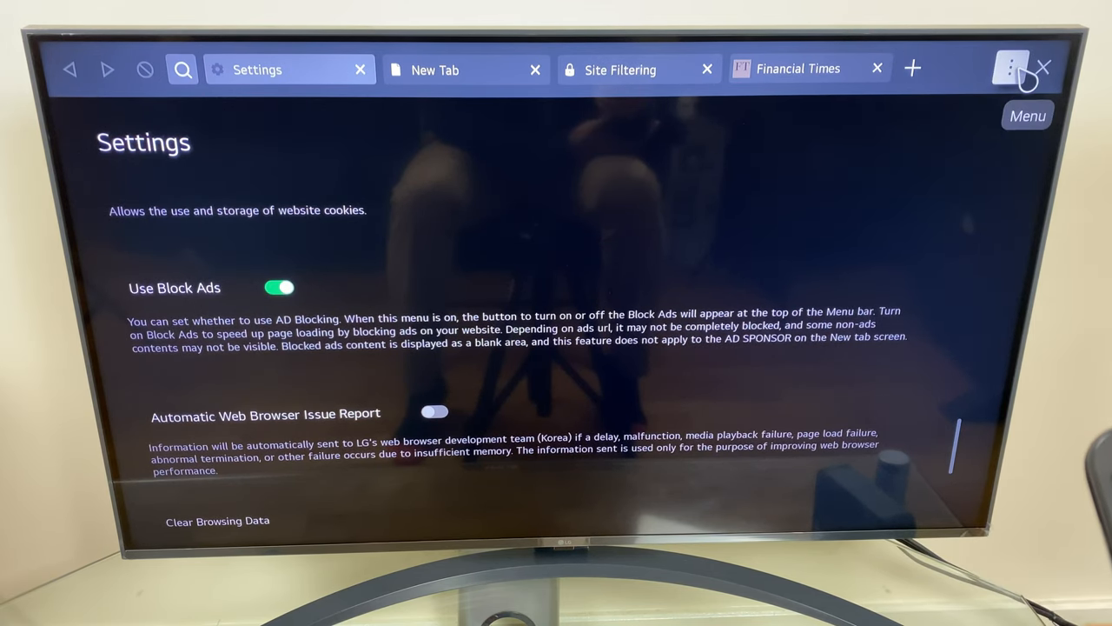
pyautogui.click(1011, 69)
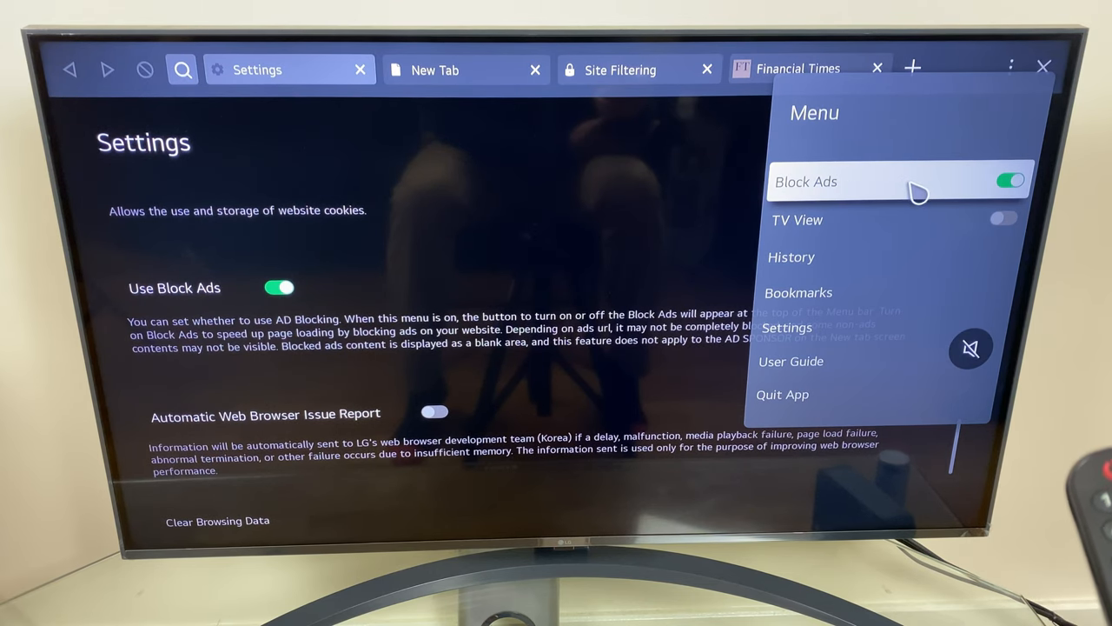
pyautogui.moveTo(904, 177)
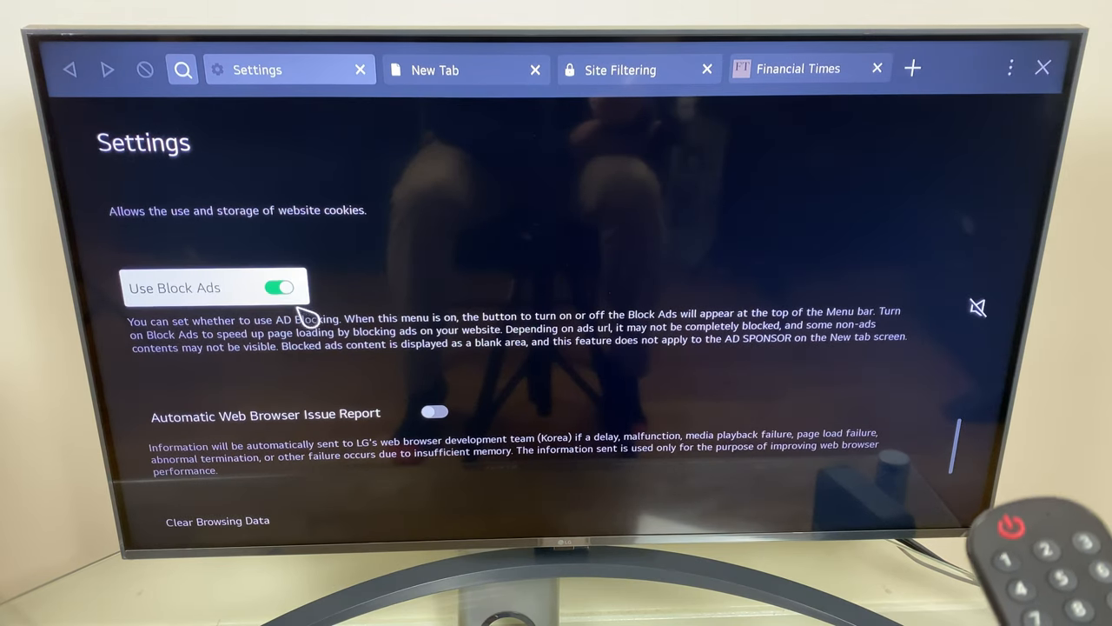
pyautogui.click(279, 286)
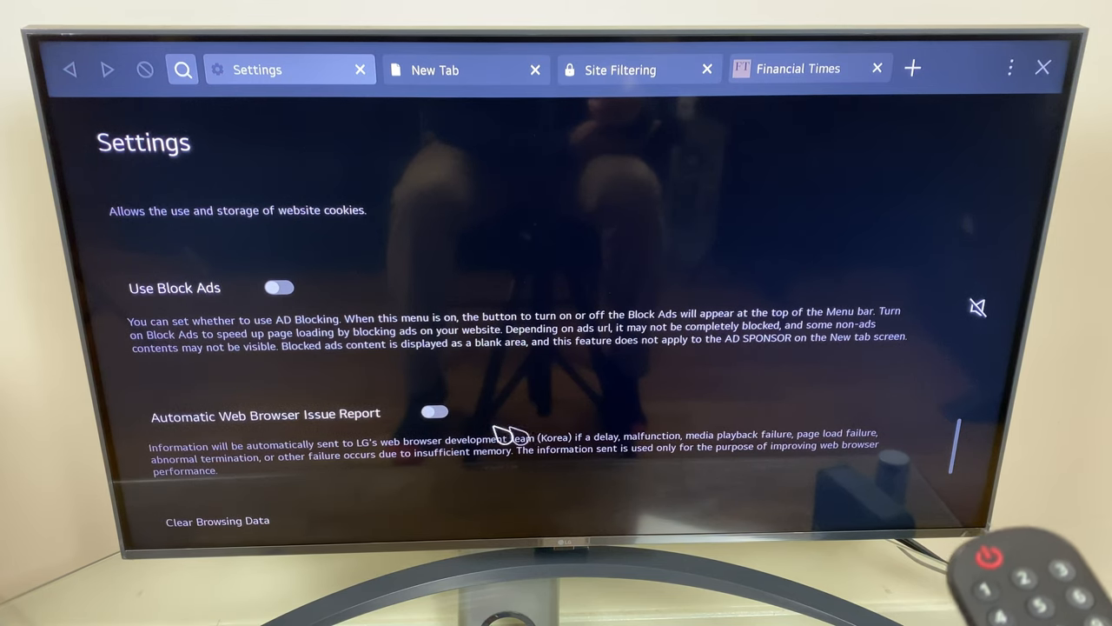
pyautogui.moveTo(606, 248)
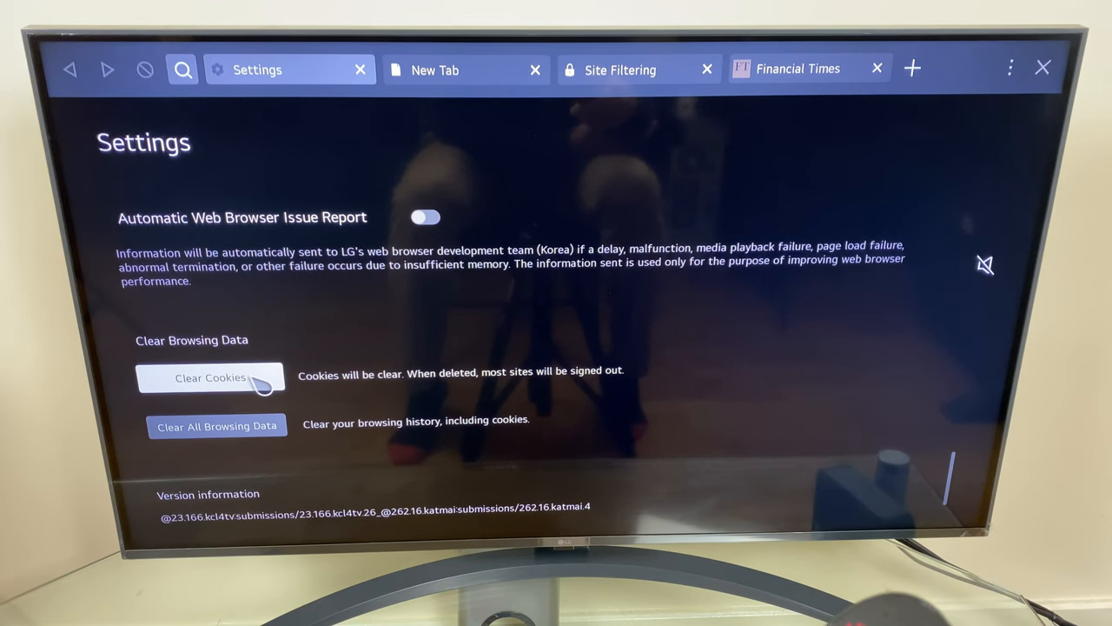
pyautogui.moveTo(791, 148)
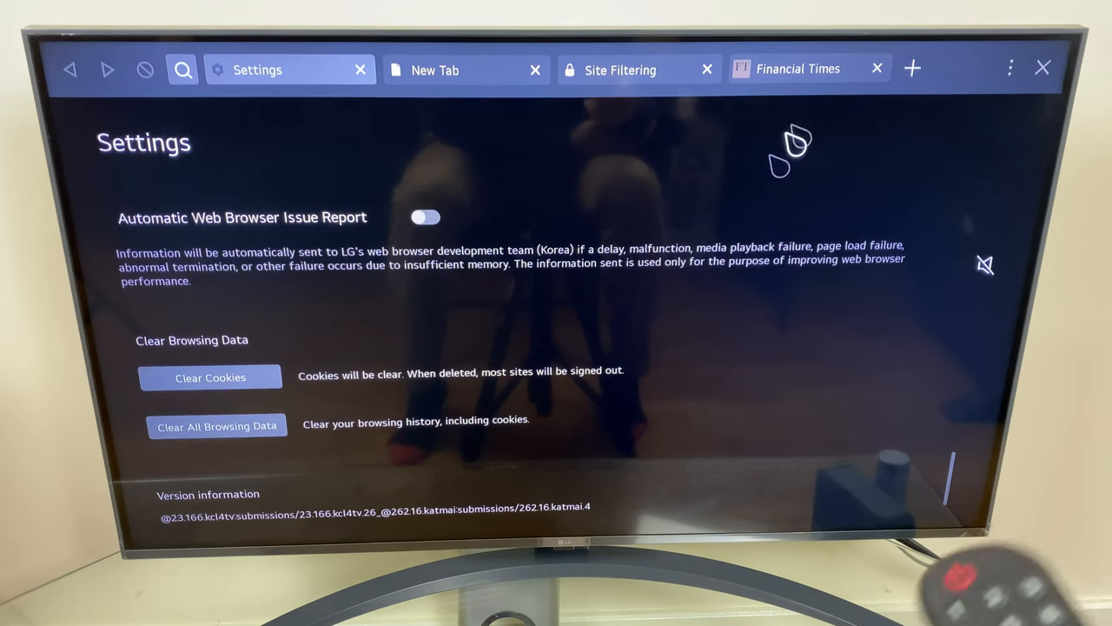